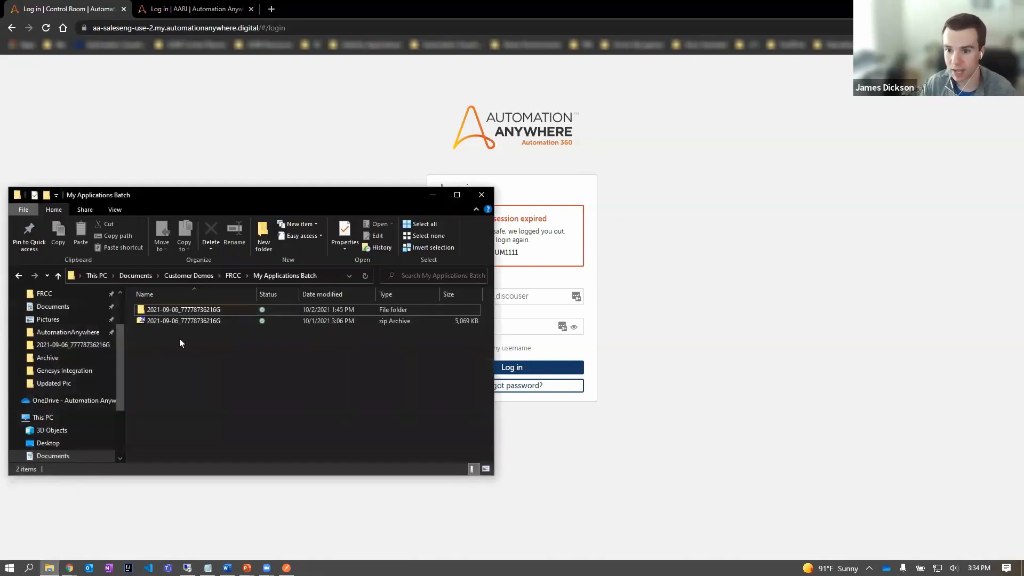
pyautogui.doubleClick(183, 309)
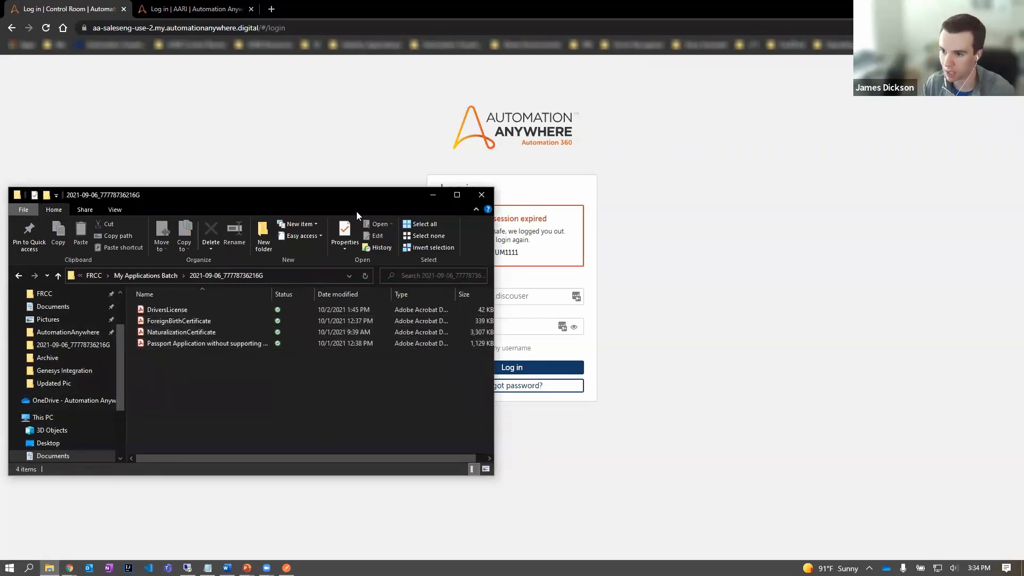
pyautogui.click(481, 195)
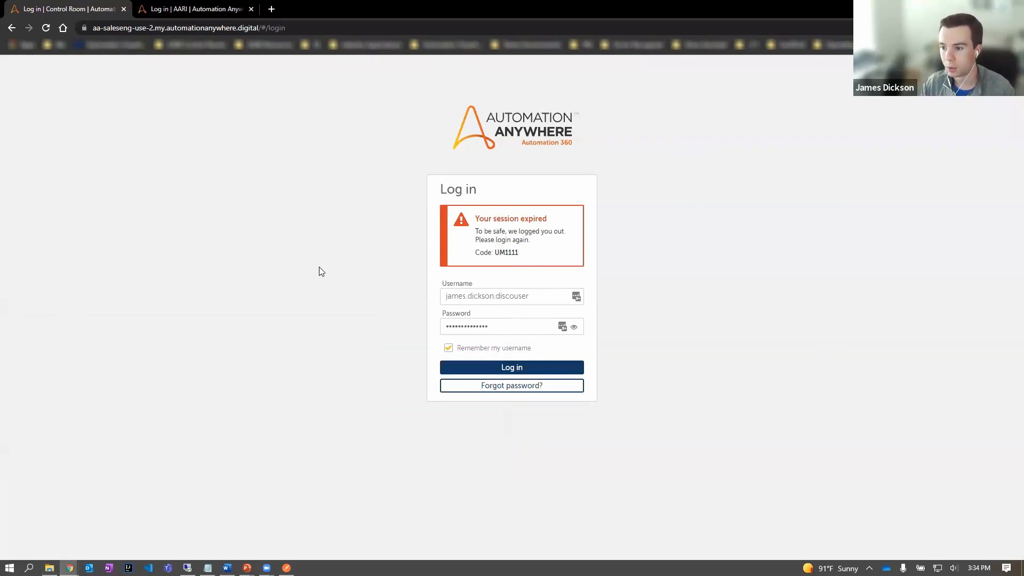
pyautogui.moveTo(303, 316)
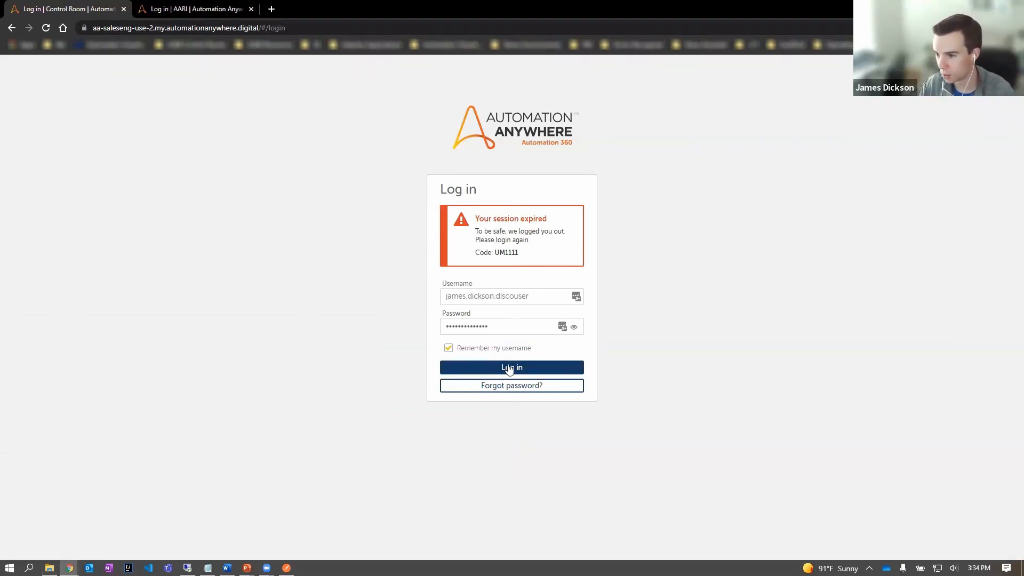
# - Log back in and go to Discovery Bot > Processes
pyautogui.click(511, 367)
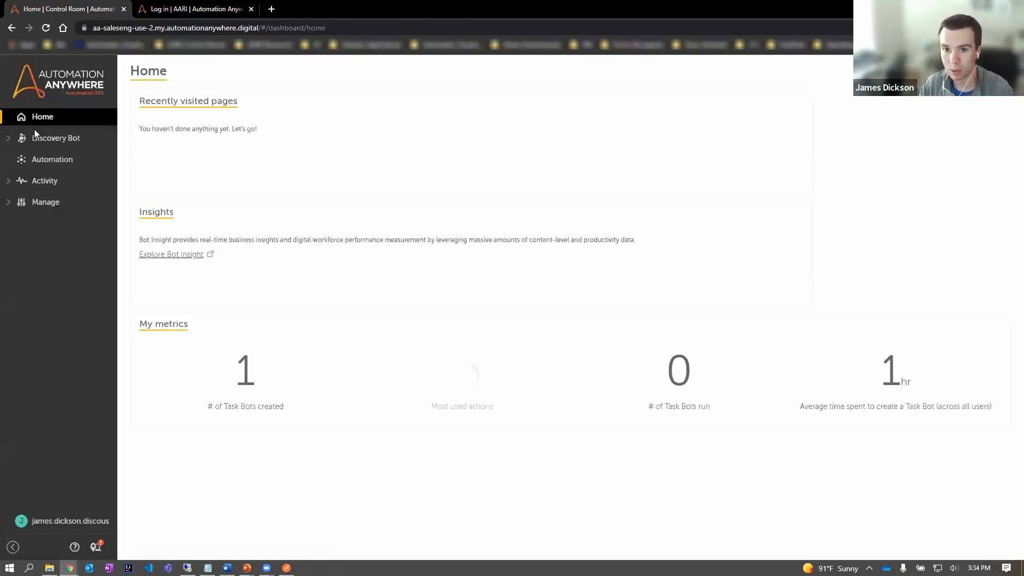
pyautogui.click(56, 137)
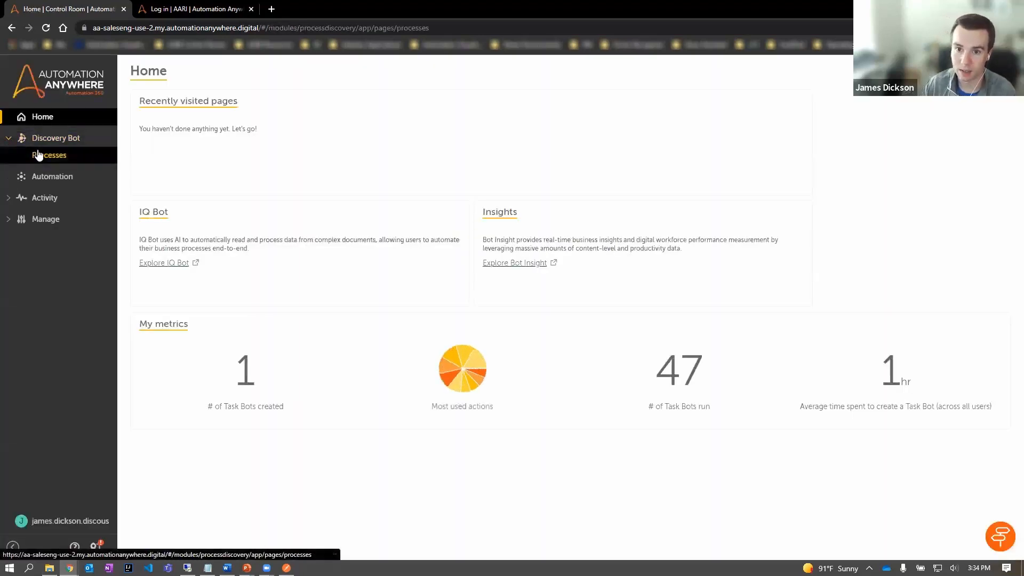
pyautogui.click(49, 155)
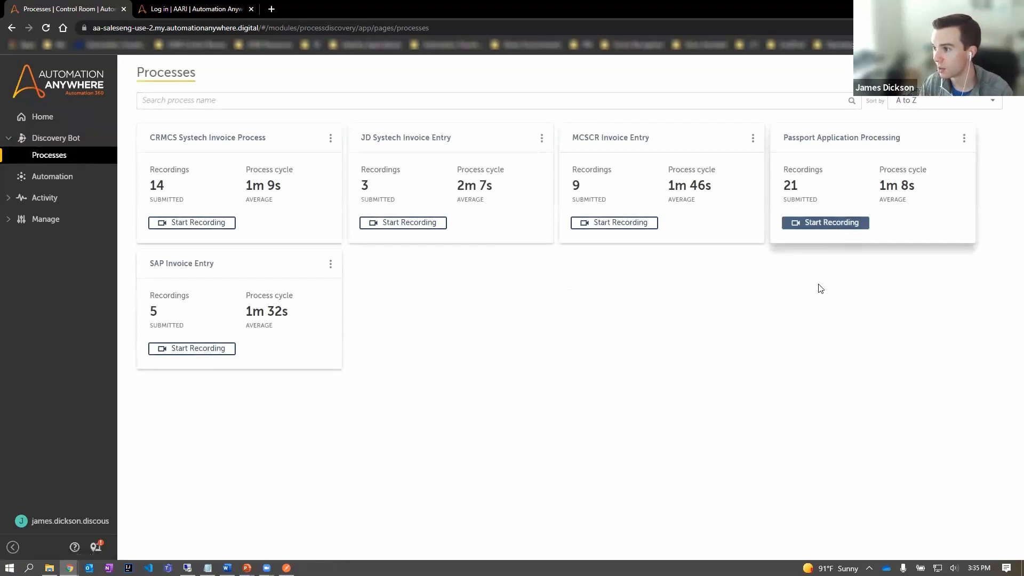
# - Start recording Passport Application Processing and select the 'Passport Application without supporting docs' PDF
pyautogui.click(825, 223)
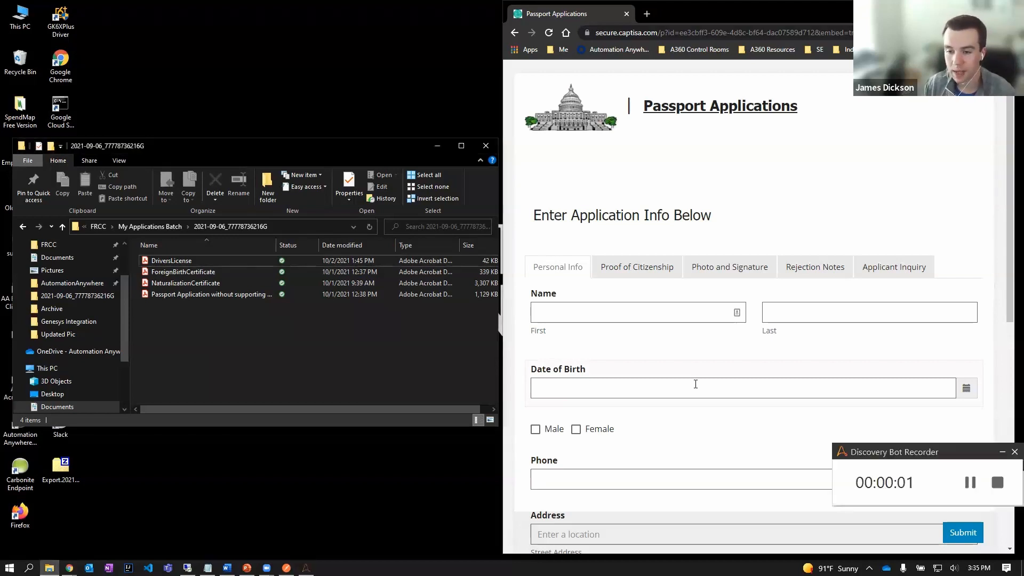
pyautogui.click(210, 293)
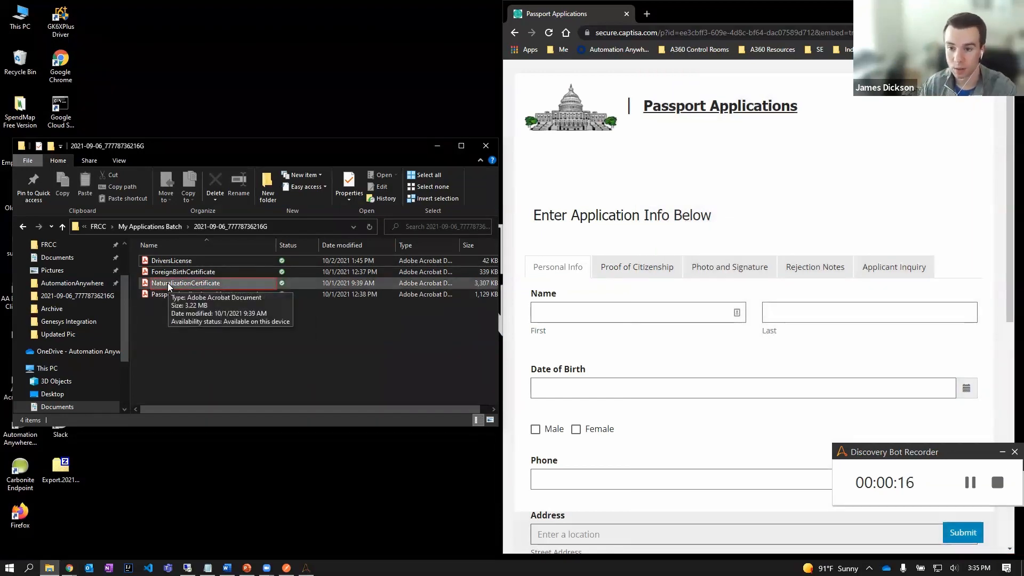
pyautogui.click(189, 294)
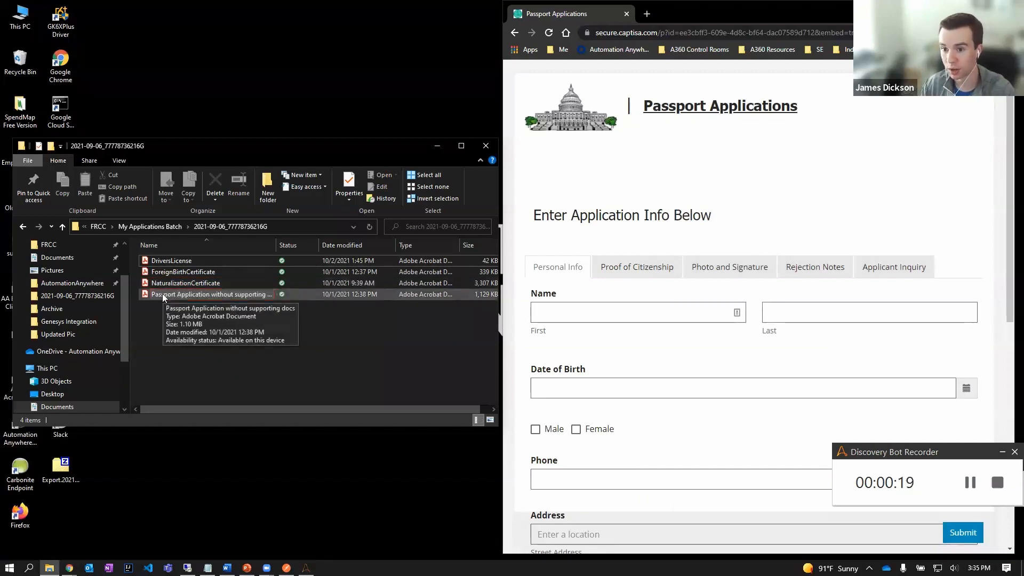
pyautogui.click(210, 294)
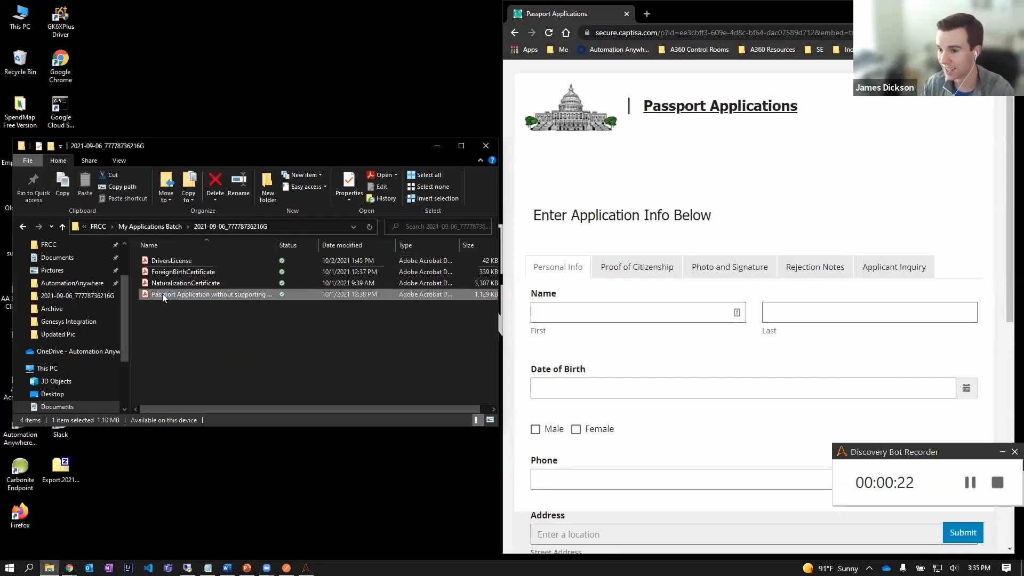
# - Open the passport application PDF and enter last name Dickson in the portal
pyautogui.doubleClick(213, 294)
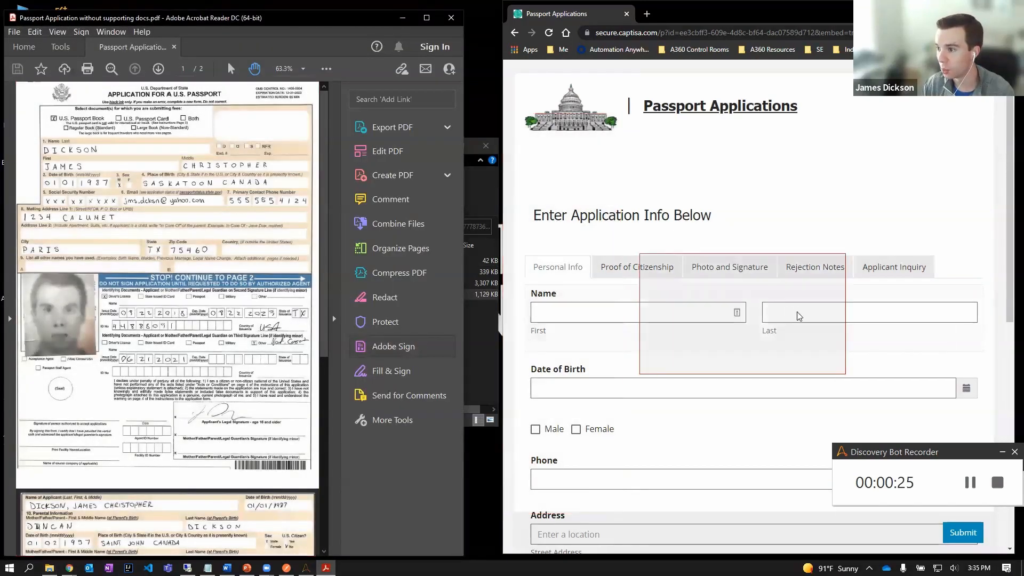
pyautogui.click(867, 312)
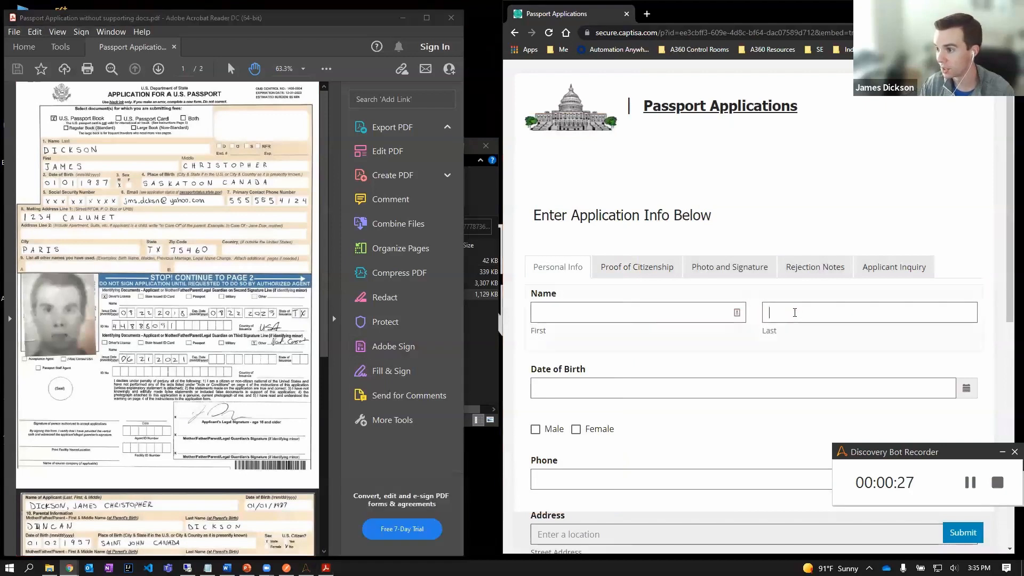
pyautogui.click(868, 312)
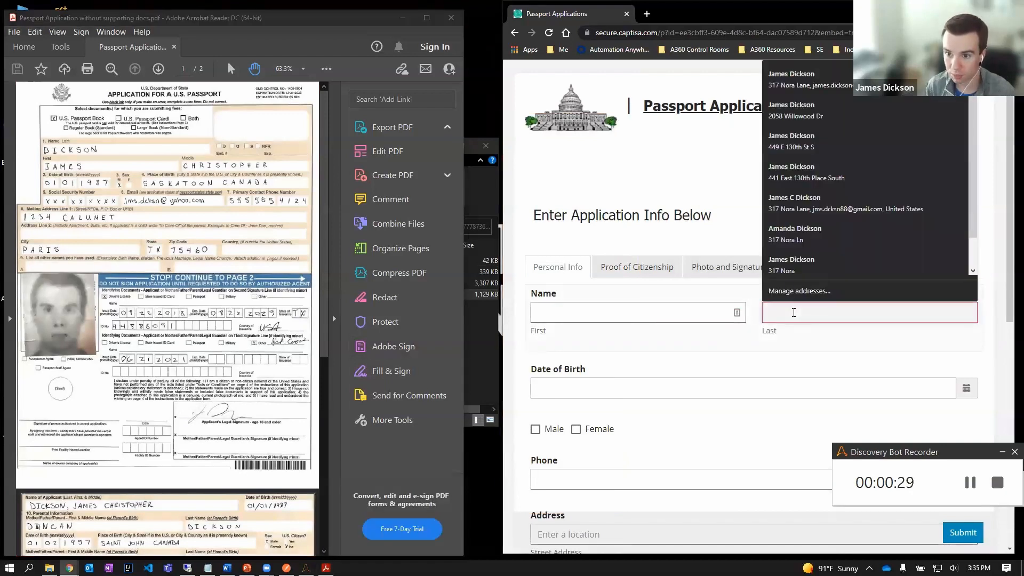
pyautogui.write('Dickson')
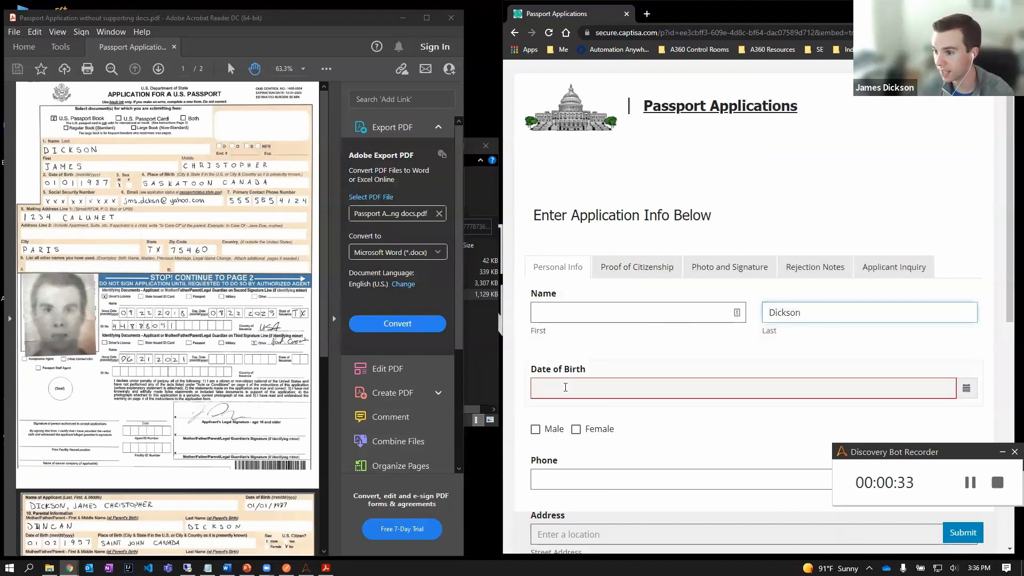
pyautogui.click(744, 387)
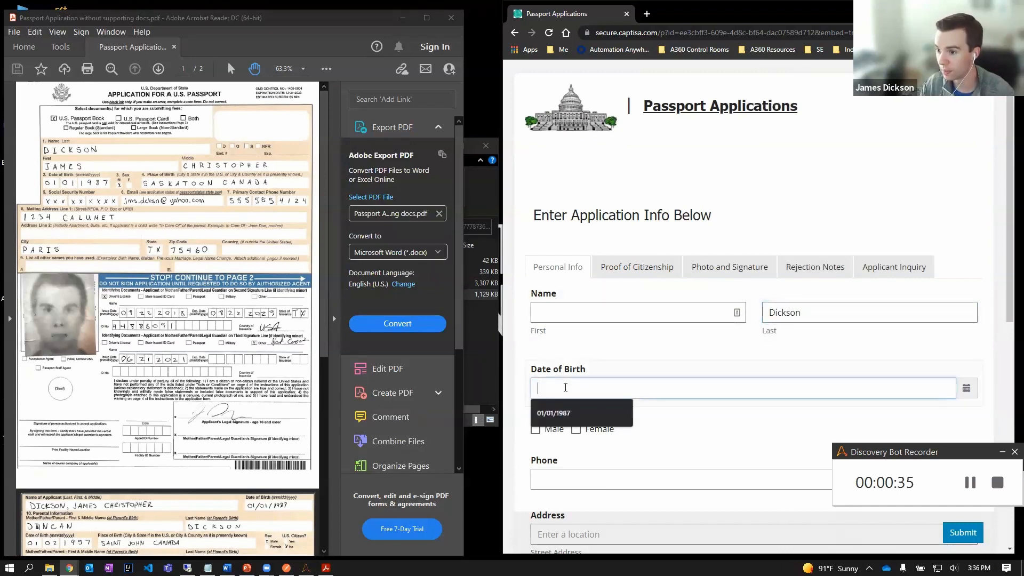
pyautogui.write('01/01')
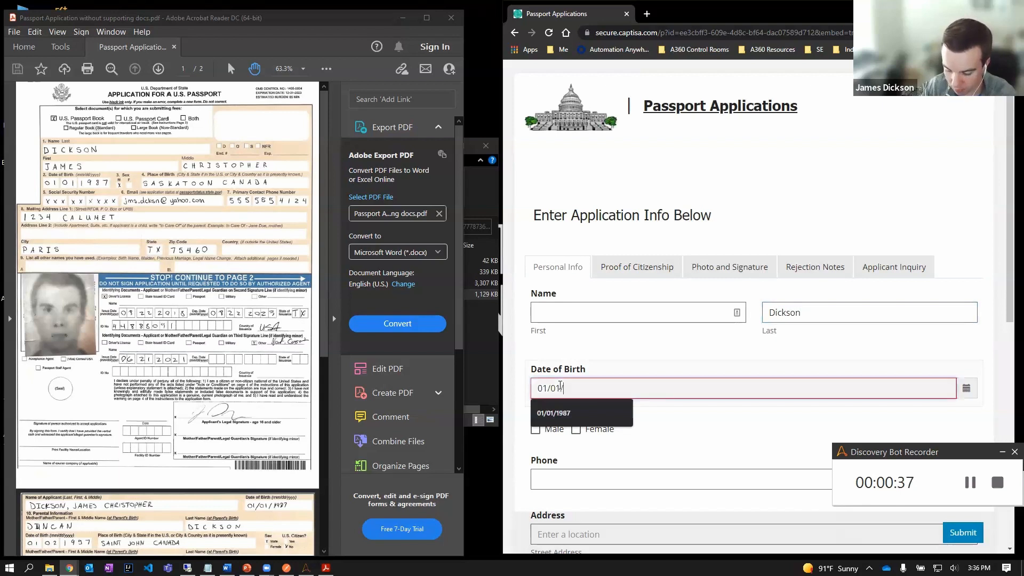
pyautogui.click(554, 412)
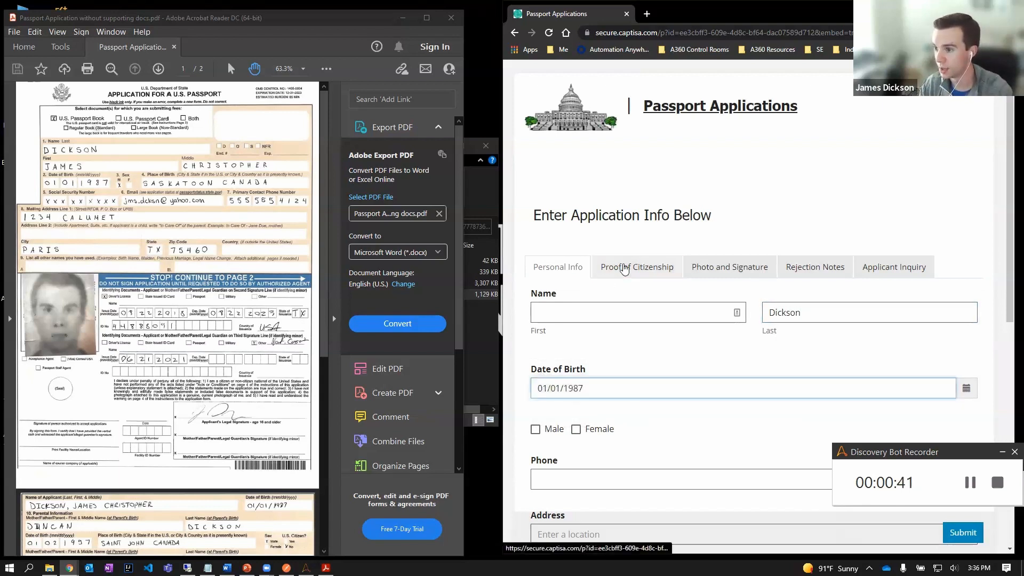
pyautogui.click(637, 266)
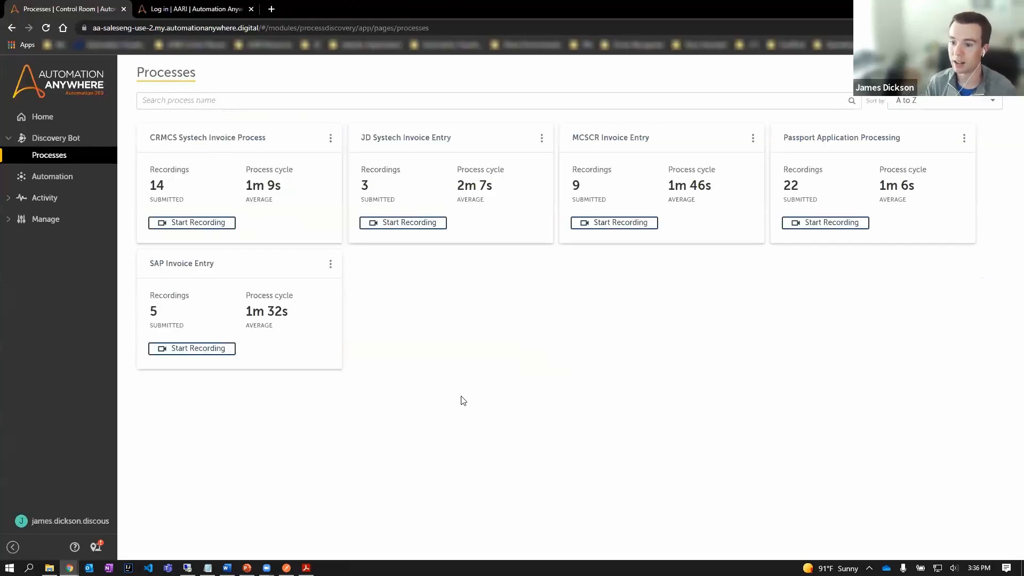
pyautogui.moveTo(339, 409)
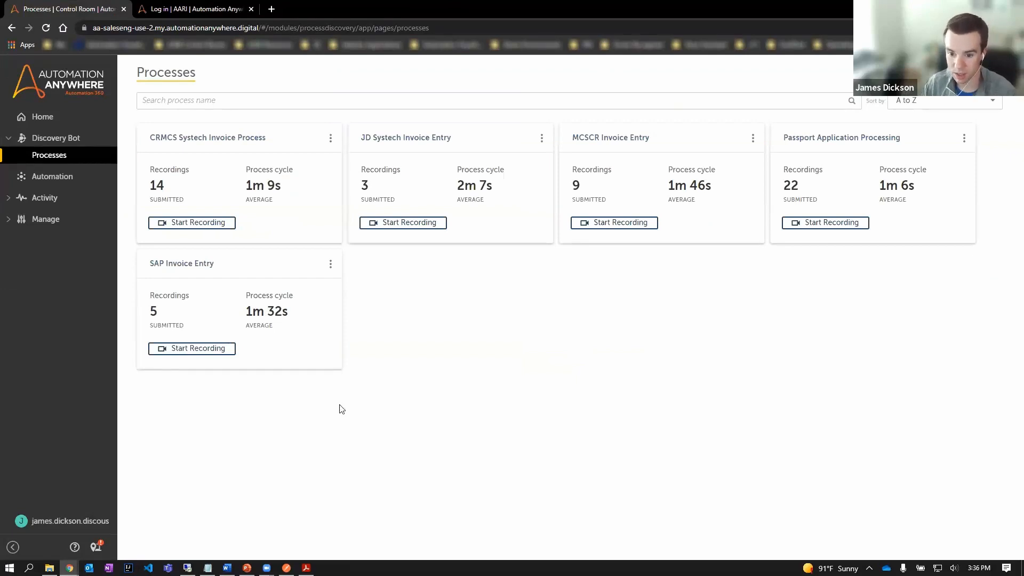
# - Log out and sign back in with the saved analyst username
pyautogui.click(63, 521)
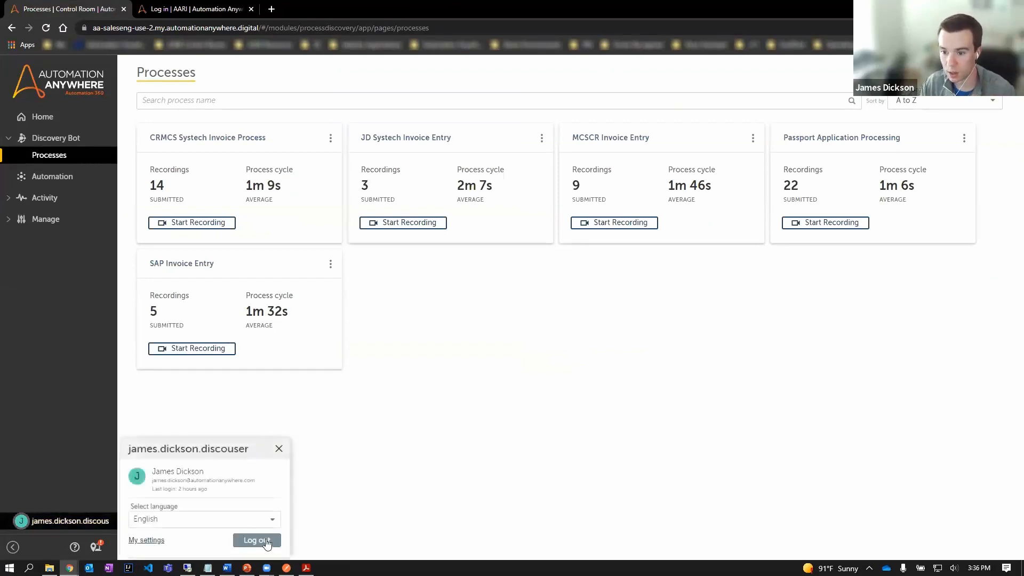
pyautogui.click(256, 540)
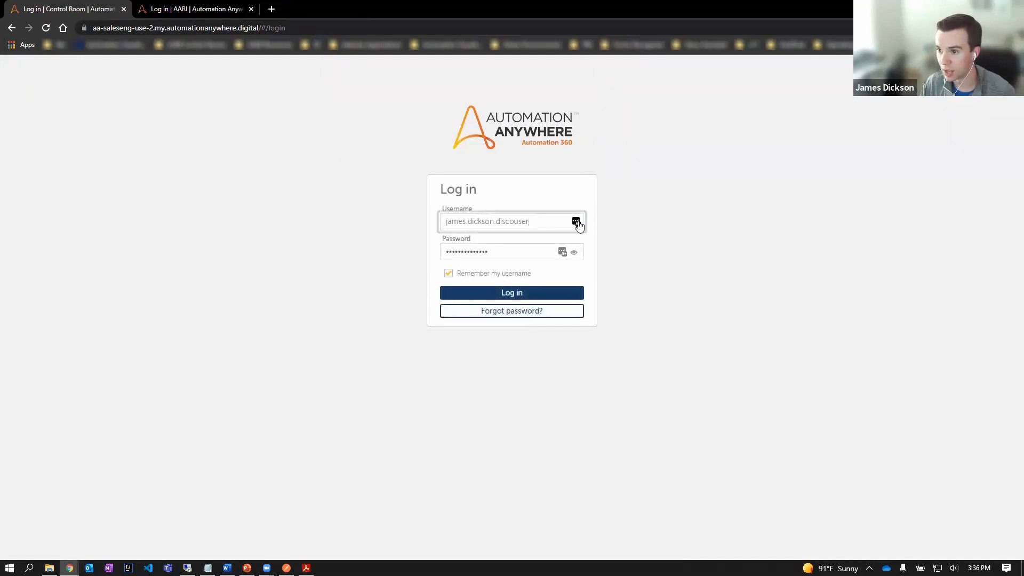
pyautogui.click(576, 221)
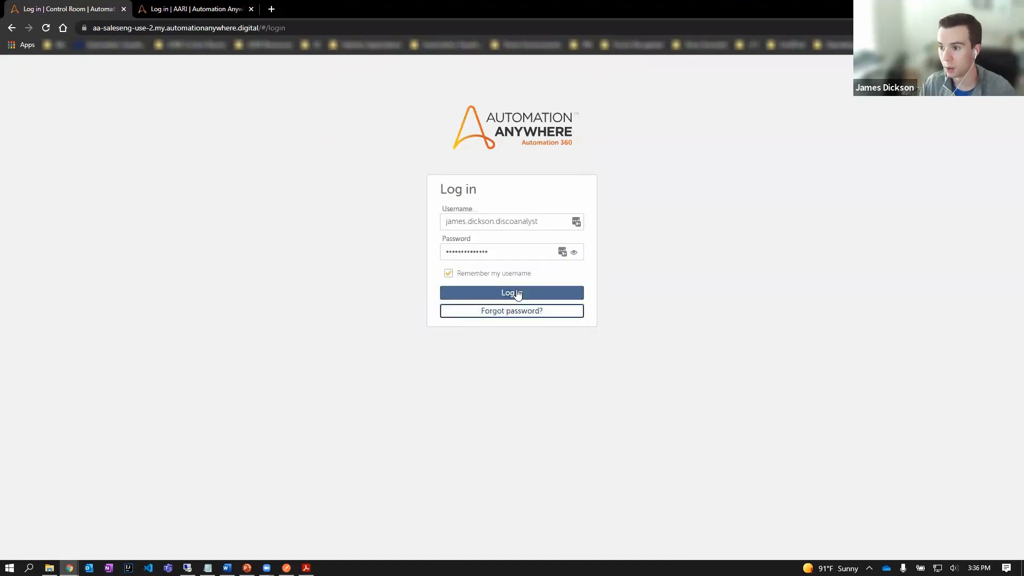
pyautogui.click(511, 293)
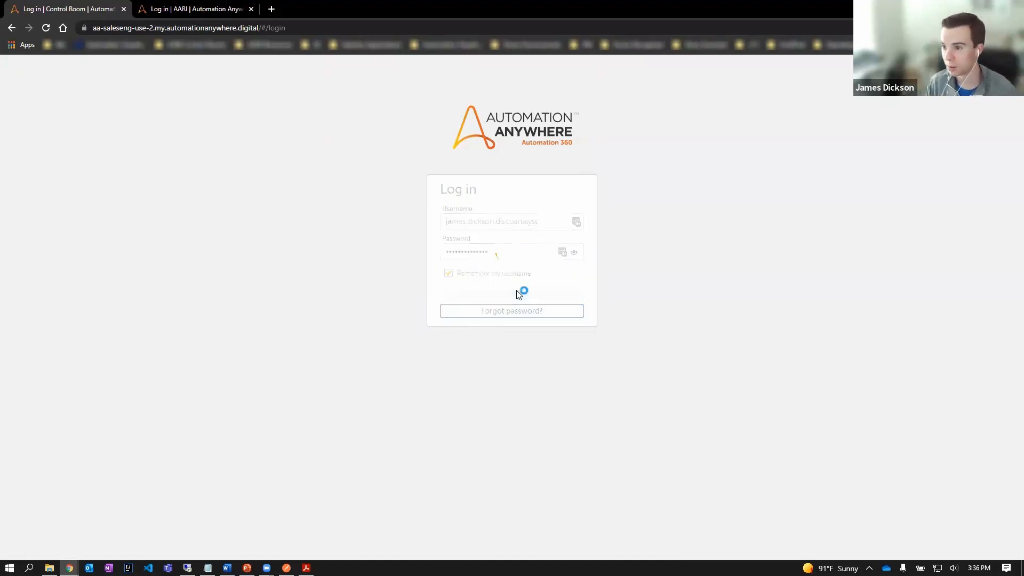
pyautogui.click(512, 292)
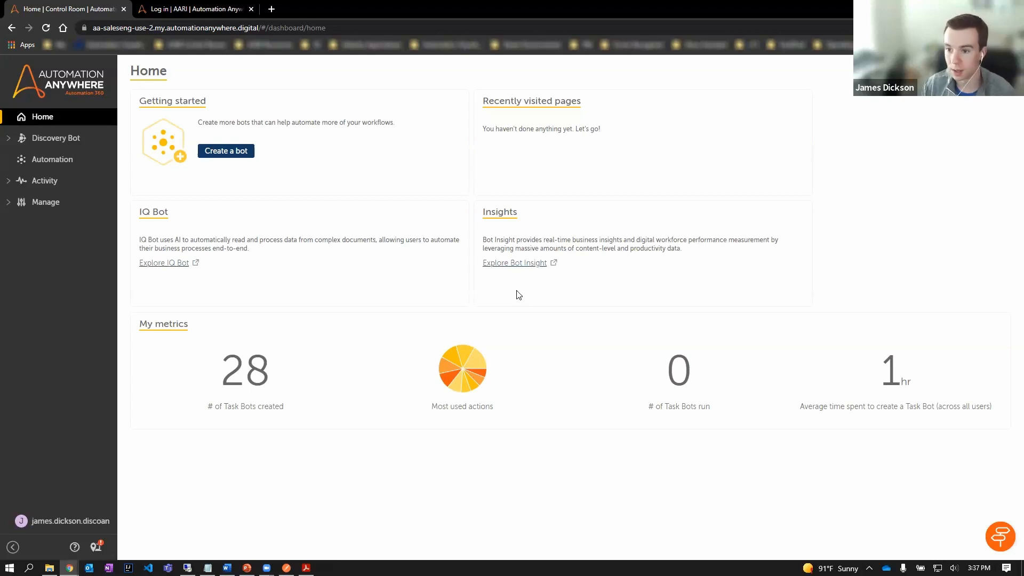
# - Open Discovery Bot Opportunities and sort the table by Opportunity Name
pyautogui.click(55, 137)
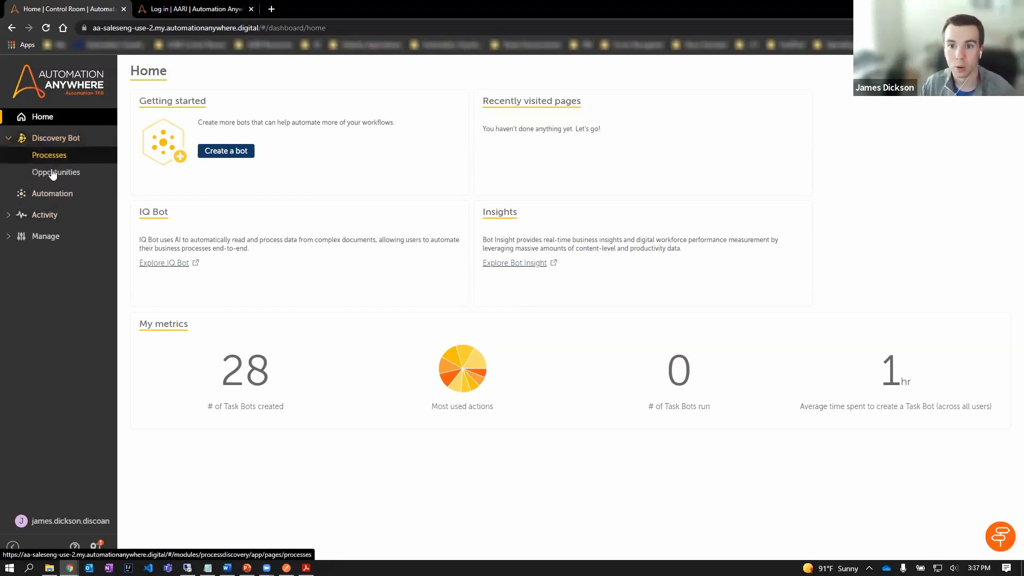
pyautogui.click(56, 172)
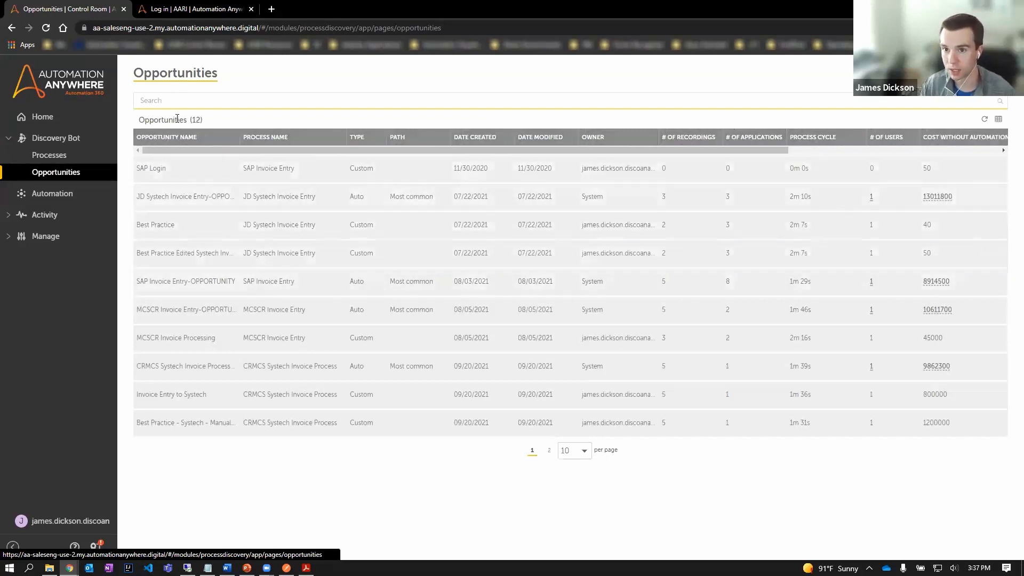
pyautogui.click(167, 137)
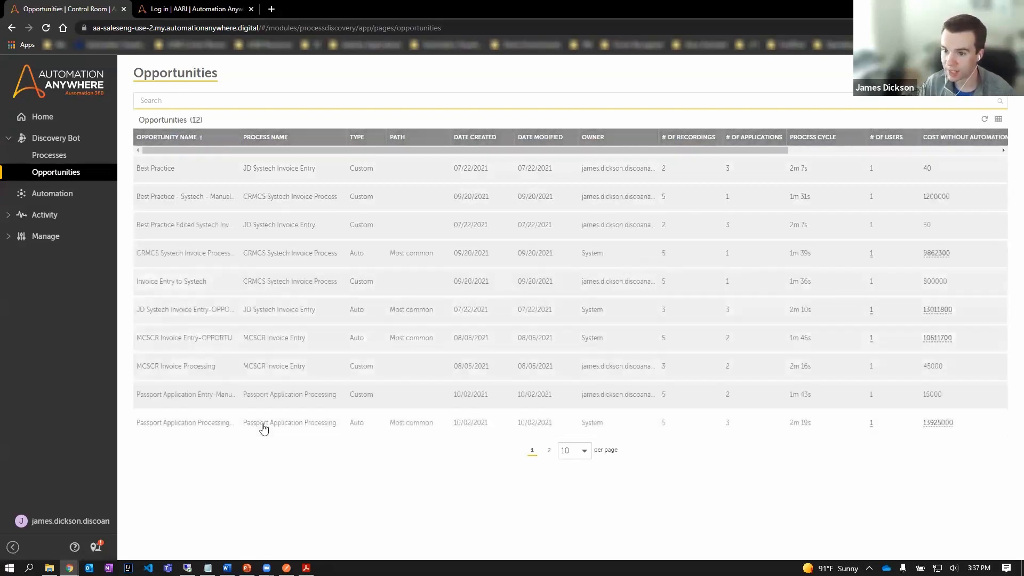
pyautogui.moveTo(289, 421)
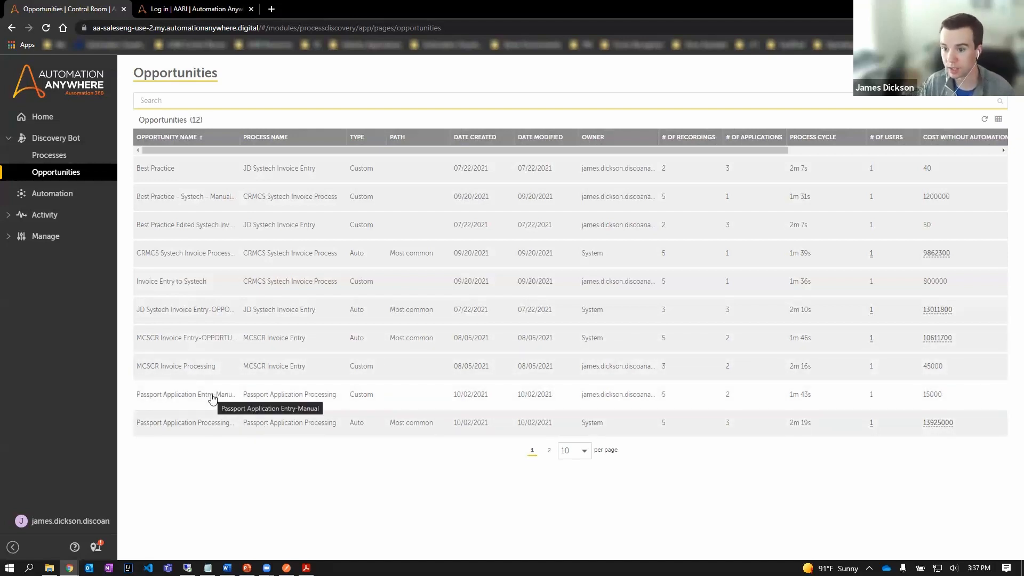
# - Open the Passport Application Entry-Manual opportunity and preview a step's screenshot
pyautogui.click(186, 394)
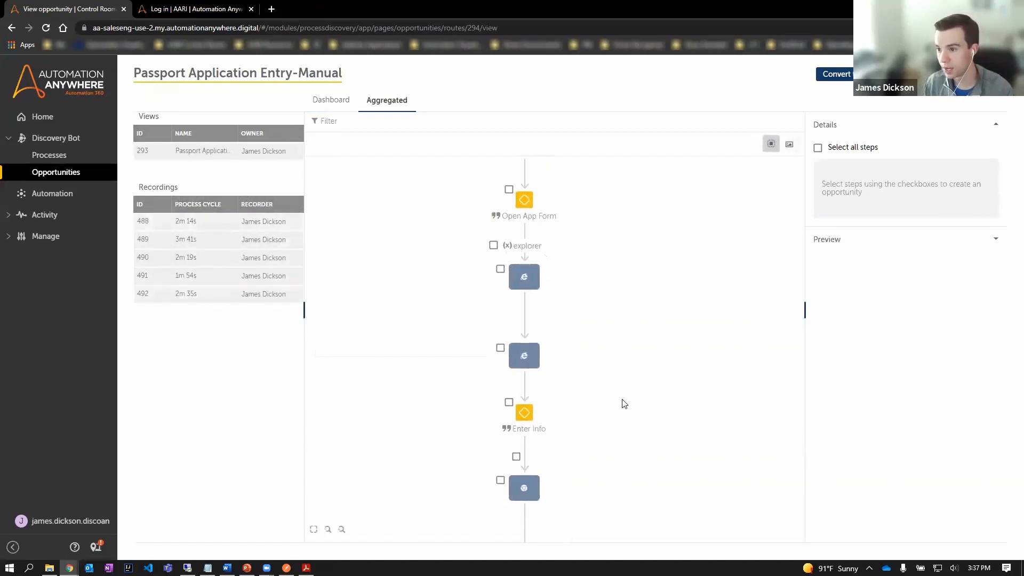
pyautogui.scroll(-3)
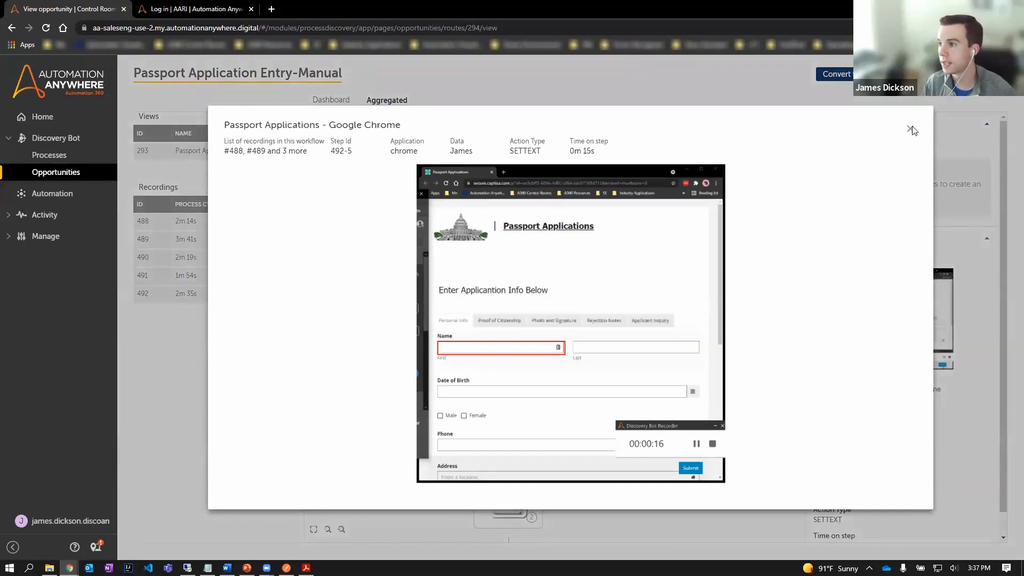
pyautogui.click(911, 129)
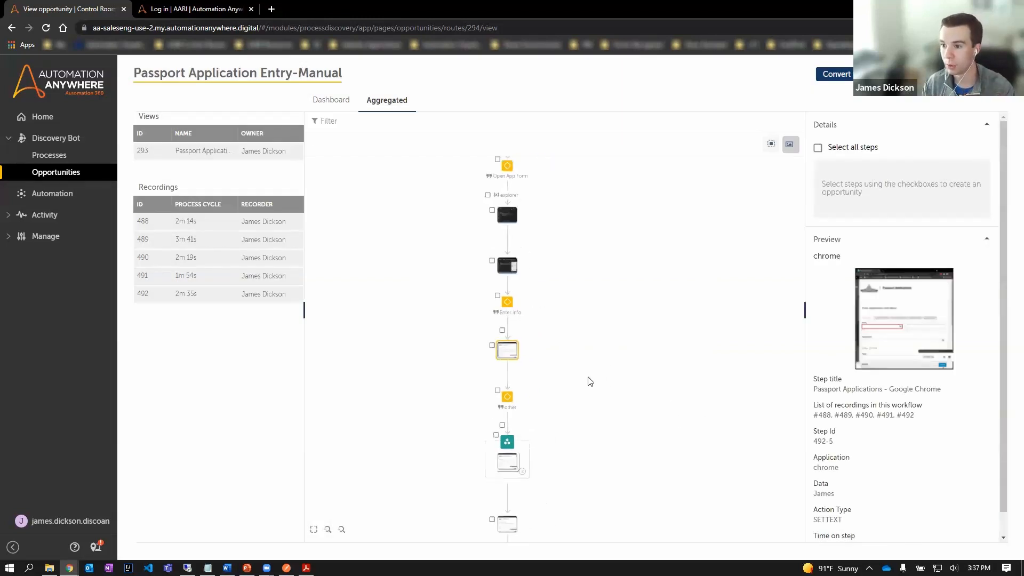
pyautogui.moveTo(500, 347)
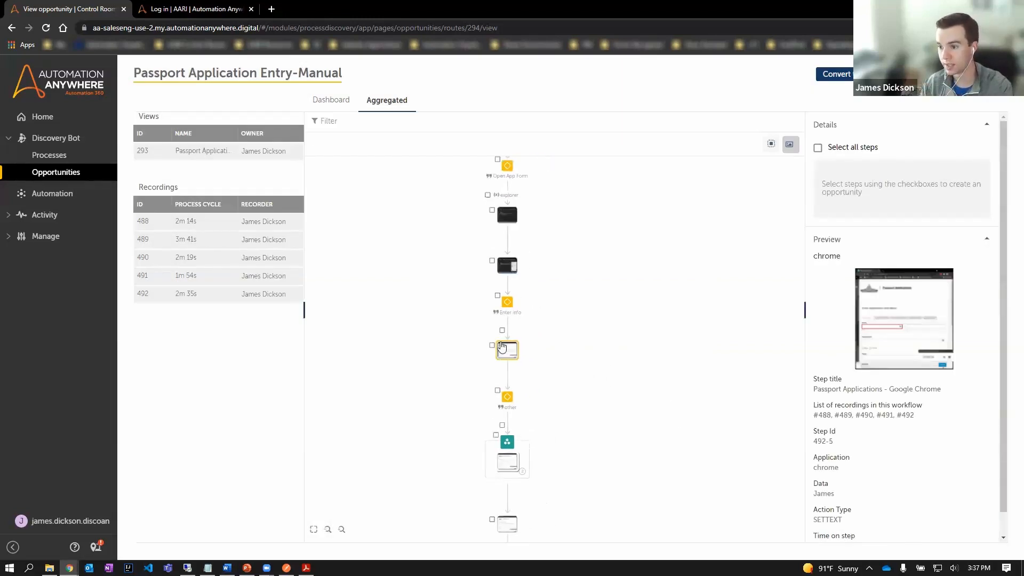
pyautogui.click(506, 349)
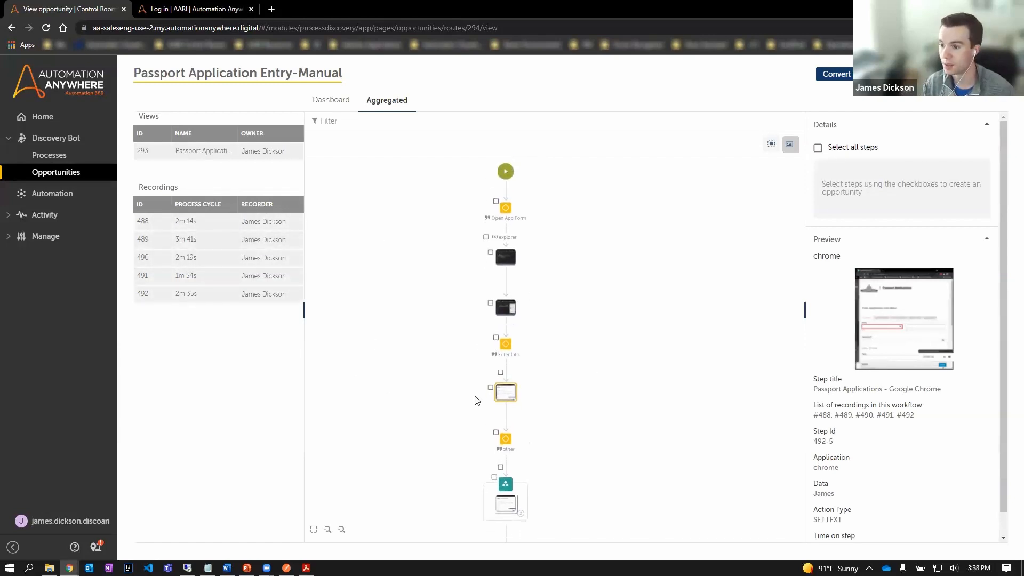
pyautogui.moveTo(594, 392)
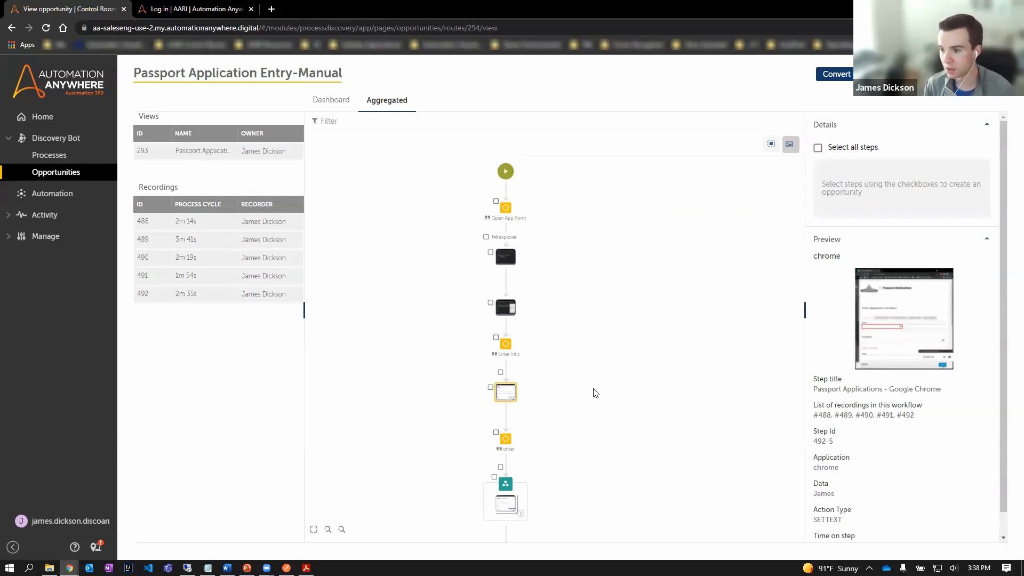
# - Expand the grouped steps in the workflow's FALSE branch
pyautogui.scroll(-3)
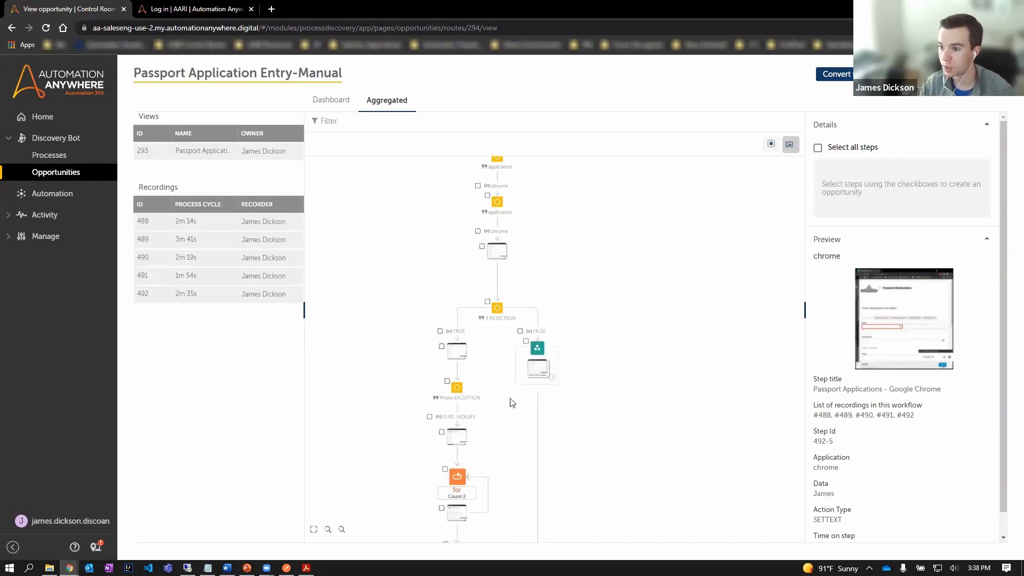
pyautogui.moveTo(486, 361)
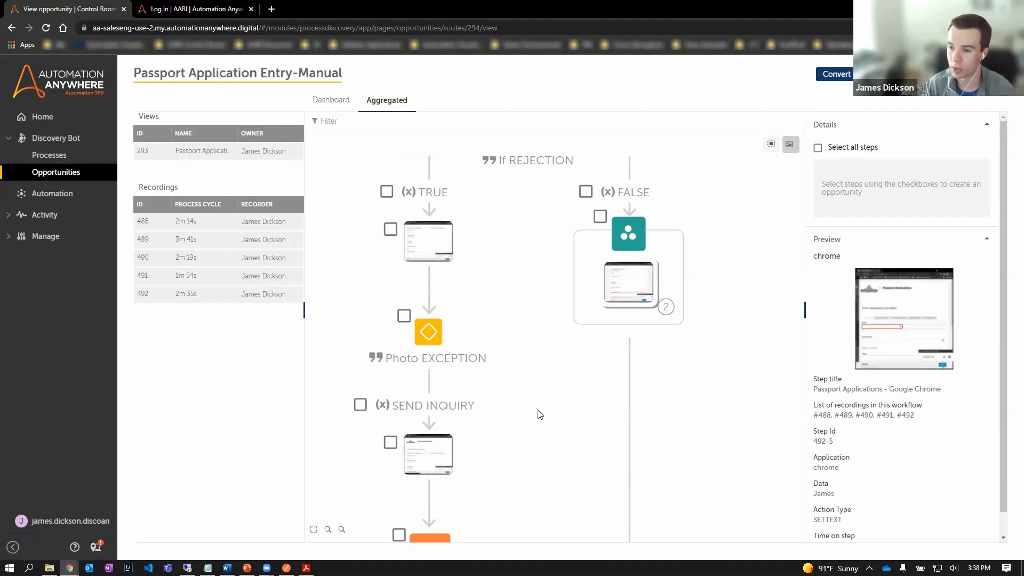
pyautogui.moveTo(628, 247)
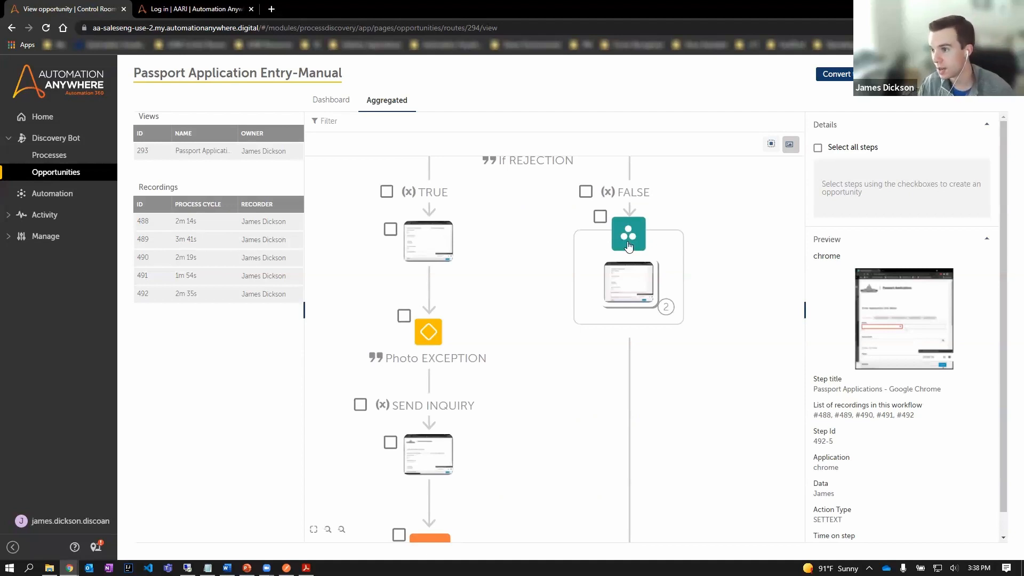
pyautogui.click(627, 234)
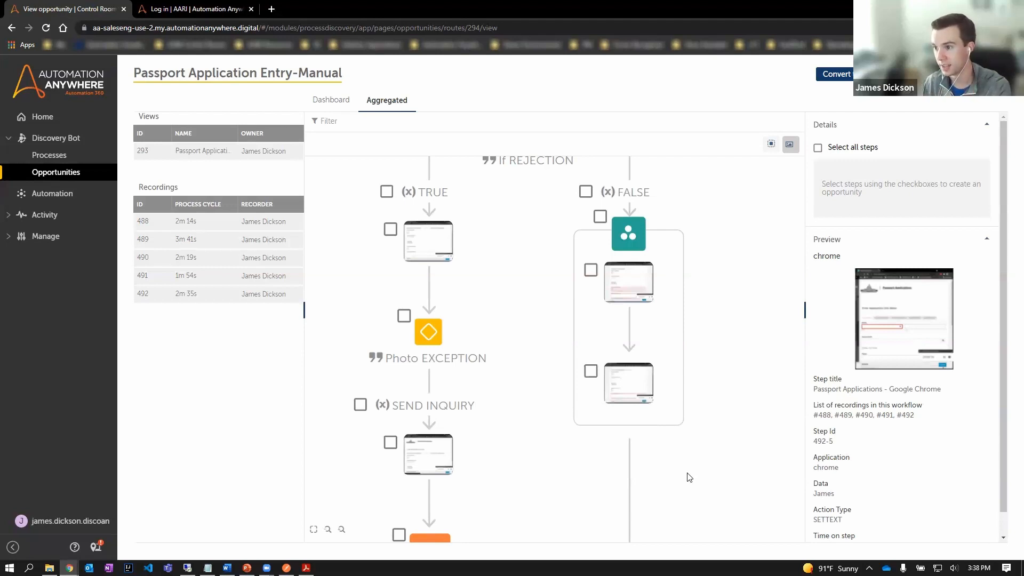
pyautogui.moveTo(682, 472)
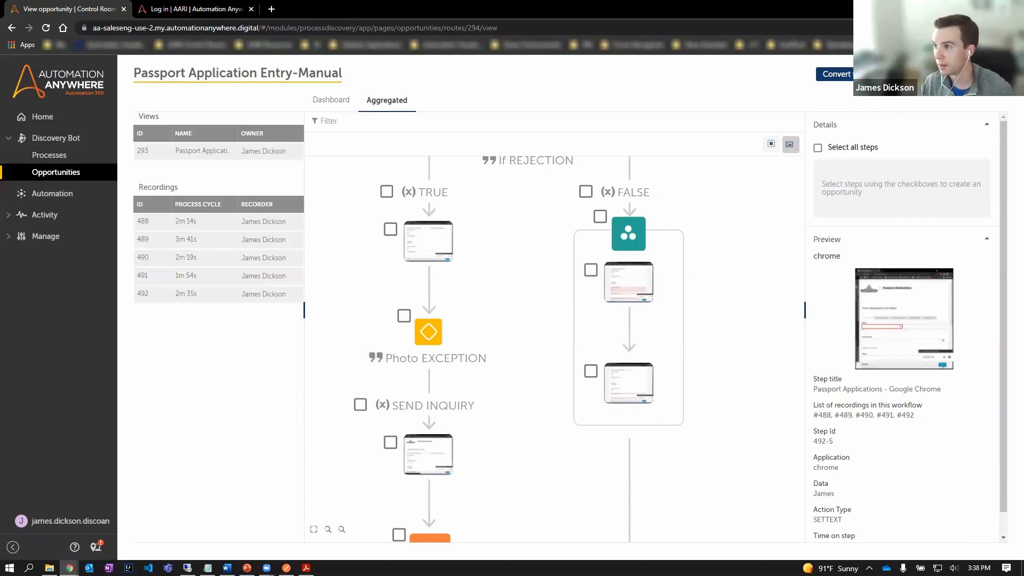
pyautogui.scroll(-3)
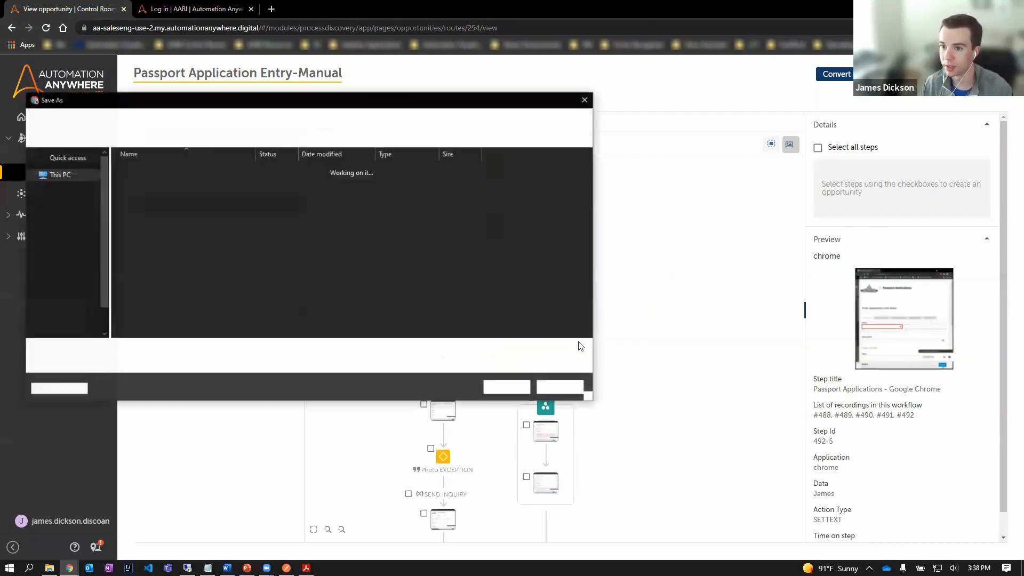
# - Save the export and scroll through the Word document's opportunity details and screenshots
pyautogui.click(584, 99)
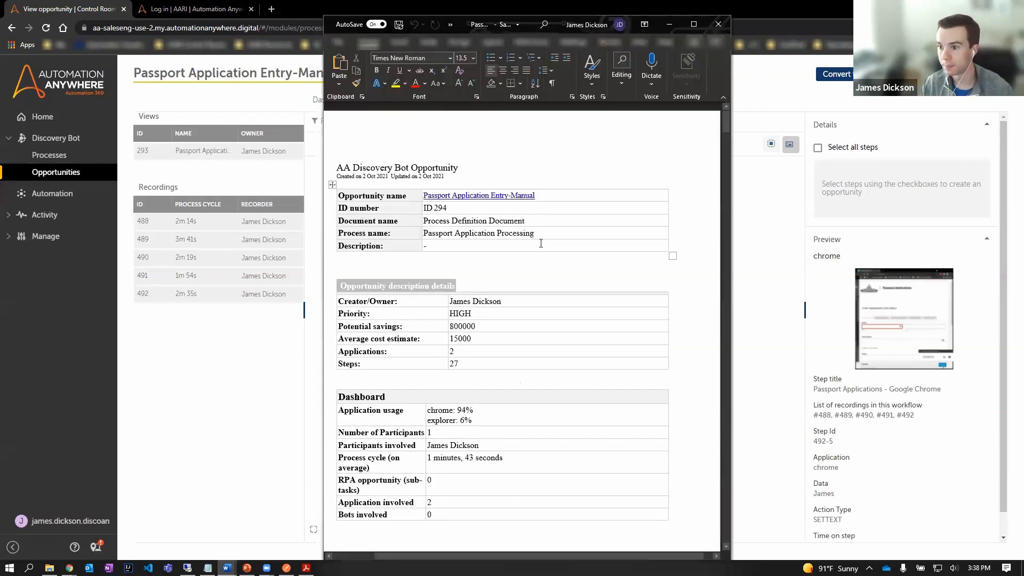
pyautogui.scroll(-3)
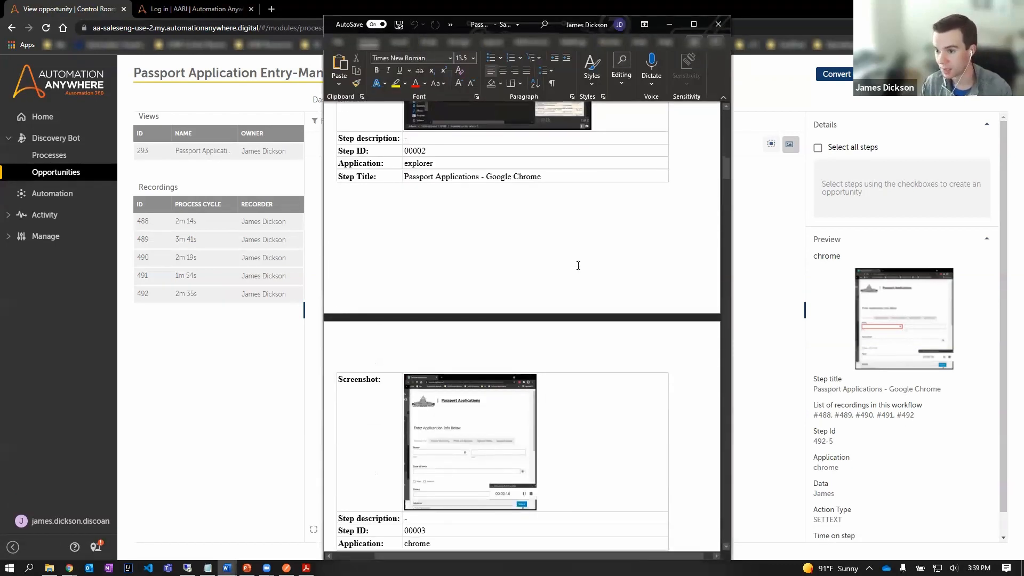
pyautogui.scroll(-3)
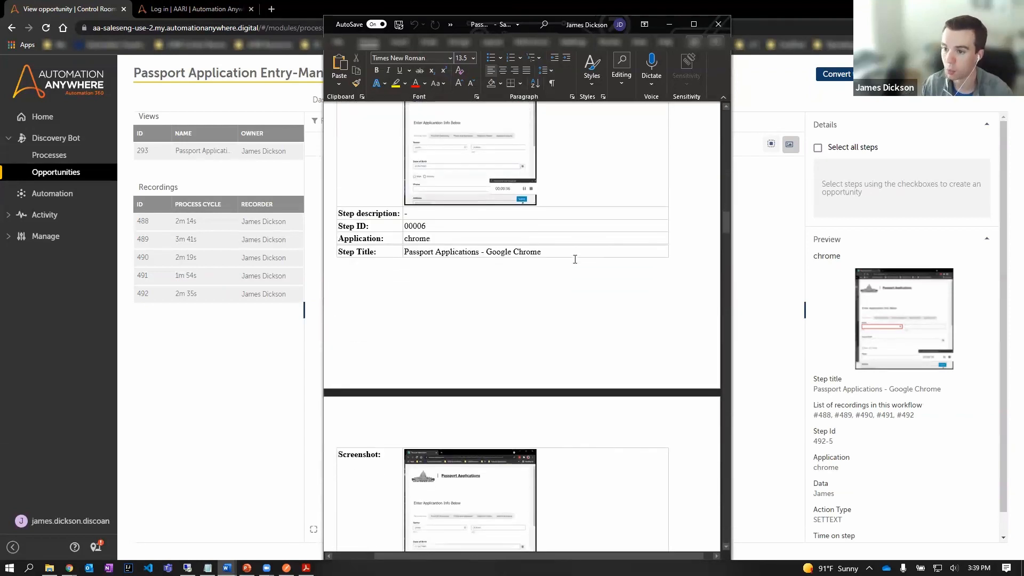
pyautogui.scroll(-3)
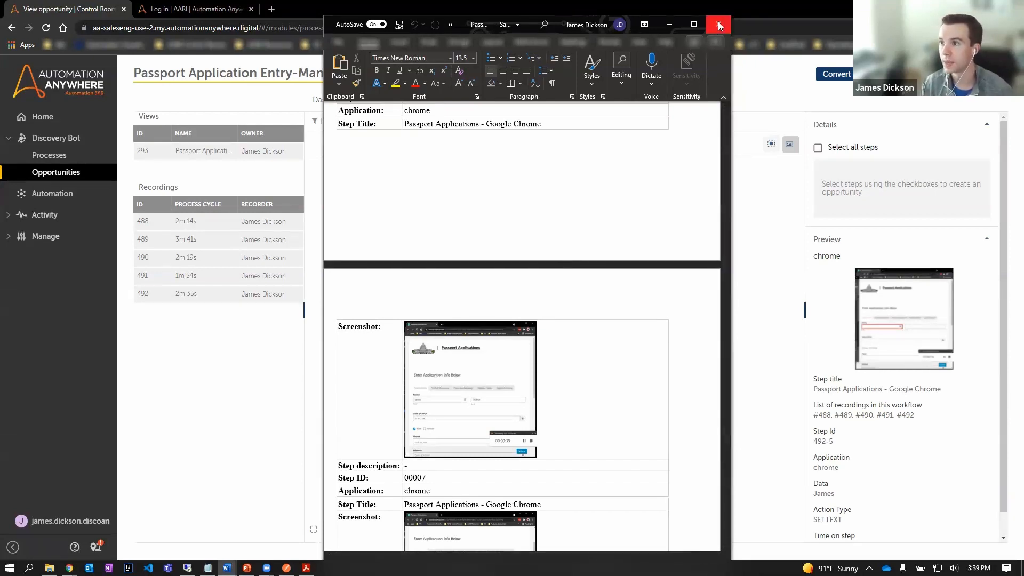
# - Close Word and convert the opportunity to Task Bot 'Passport Application Entry-Manual 1' in Bots
pyautogui.click(718, 24)
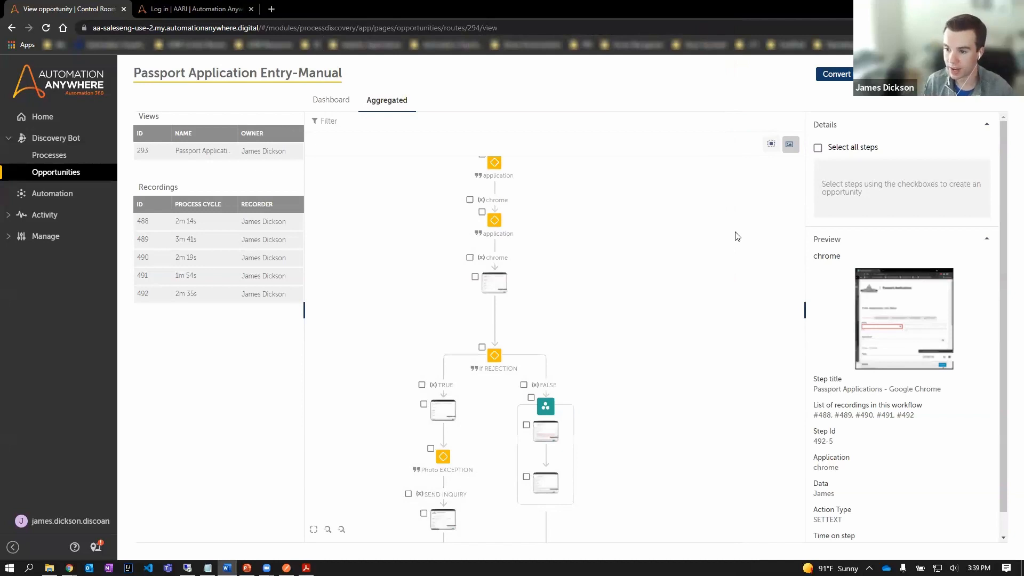
pyautogui.moveTo(834, 73)
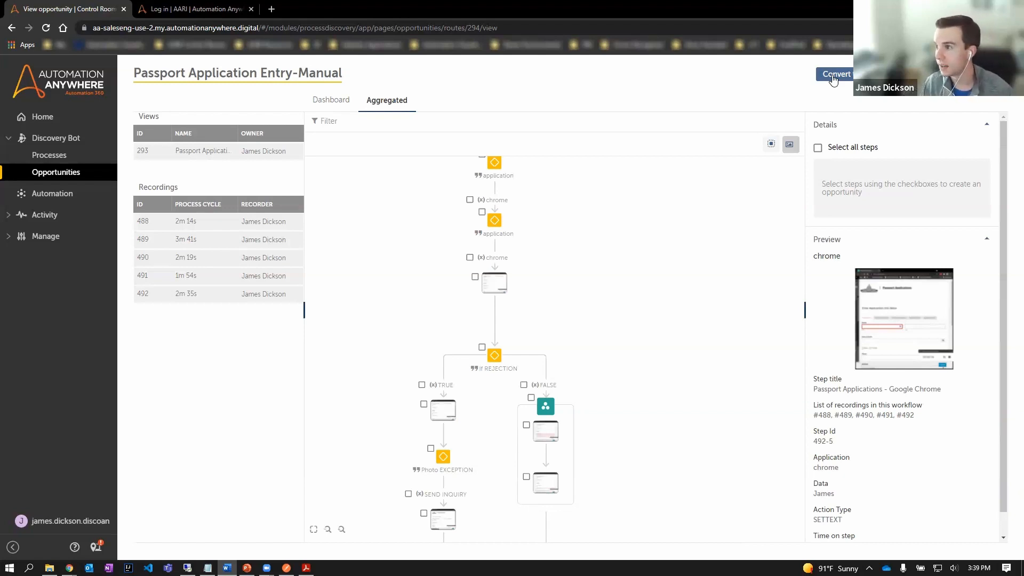
pyautogui.click(836, 74)
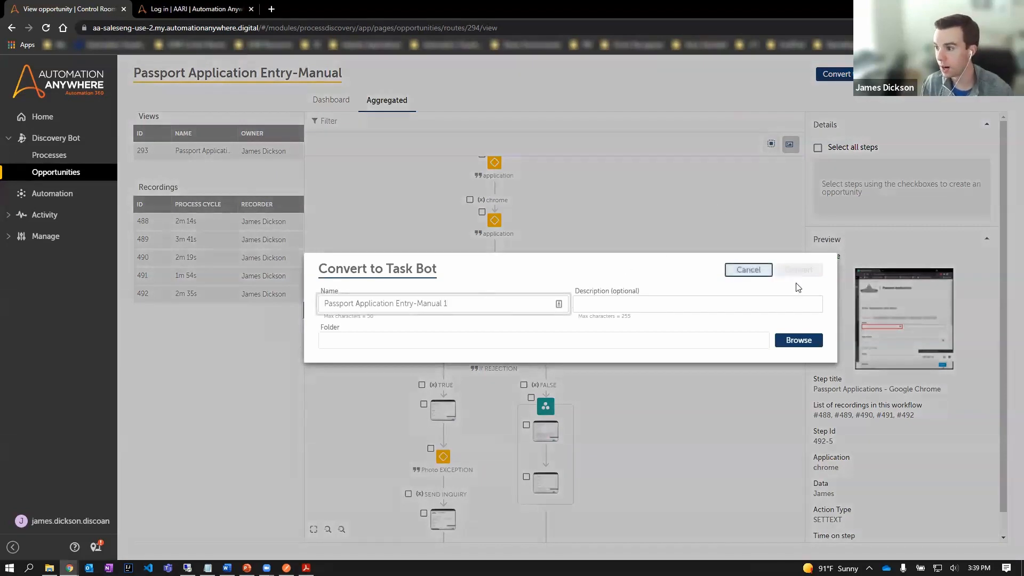
pyautogui.click(797, 340)
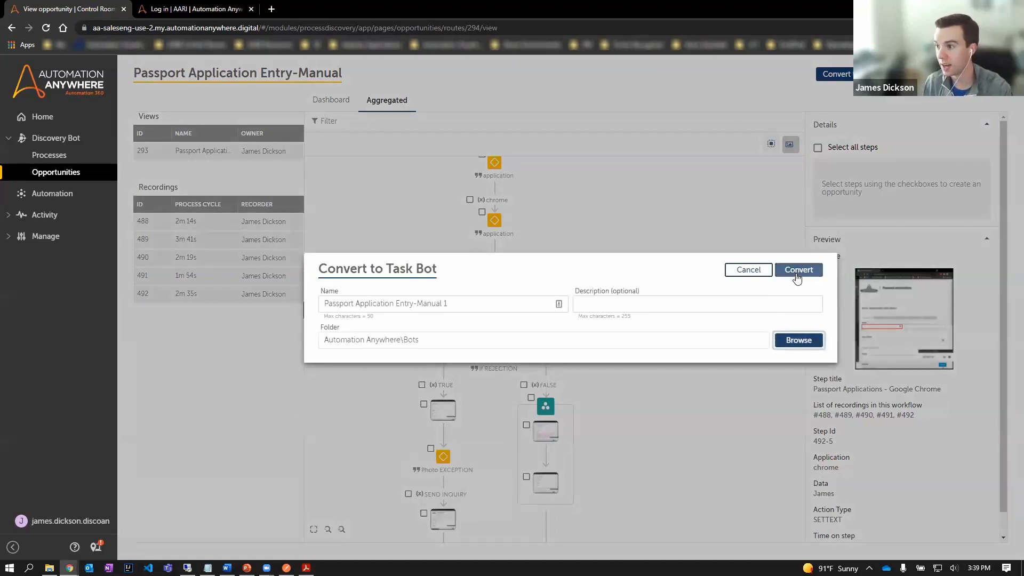
pyautogui.click(798, 270)
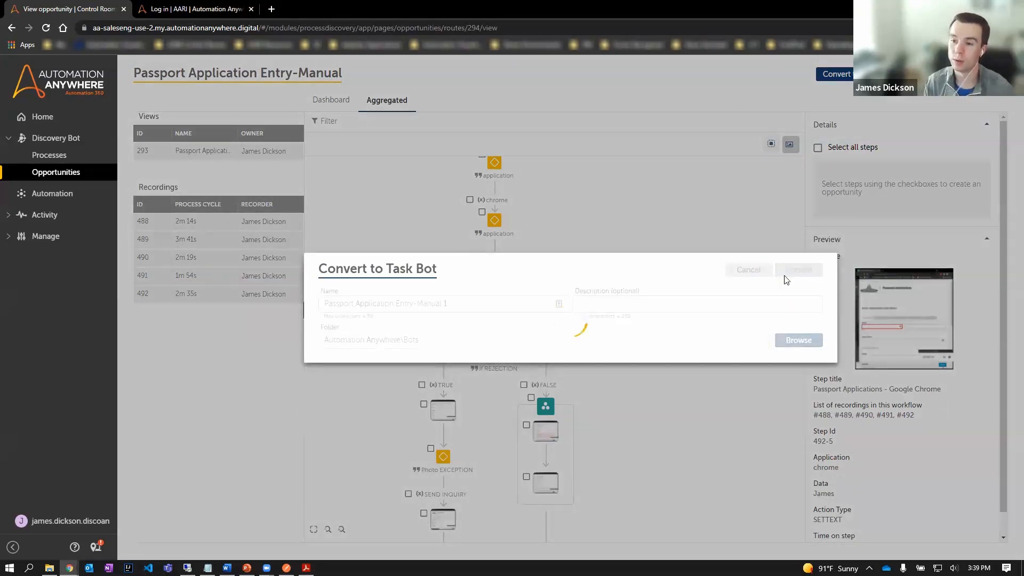
pyautogui.click(797, 270)
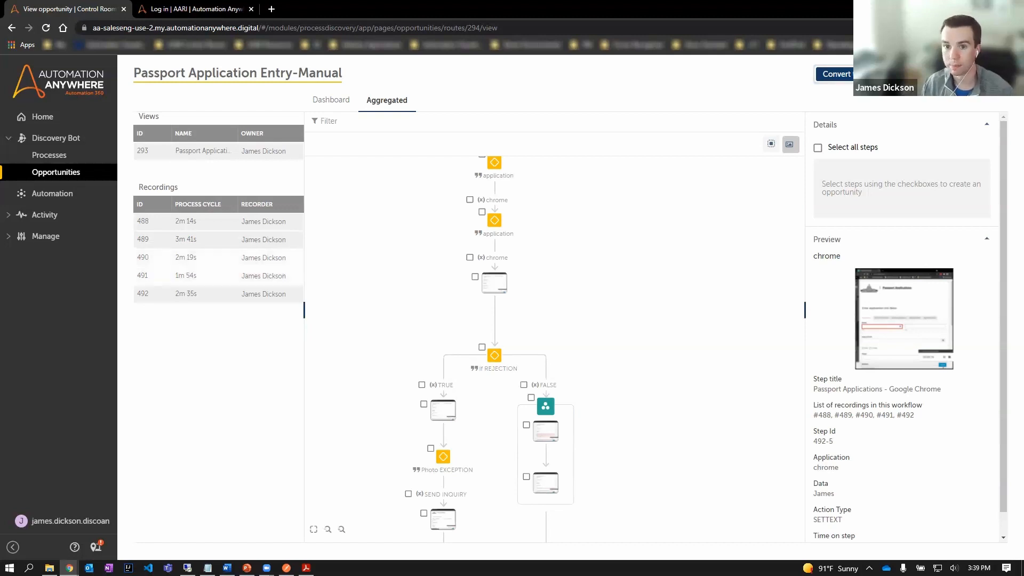
# - Open the converted task bot and view a Recorder: Capture step's captured object
pyautogui.click(52, 193)
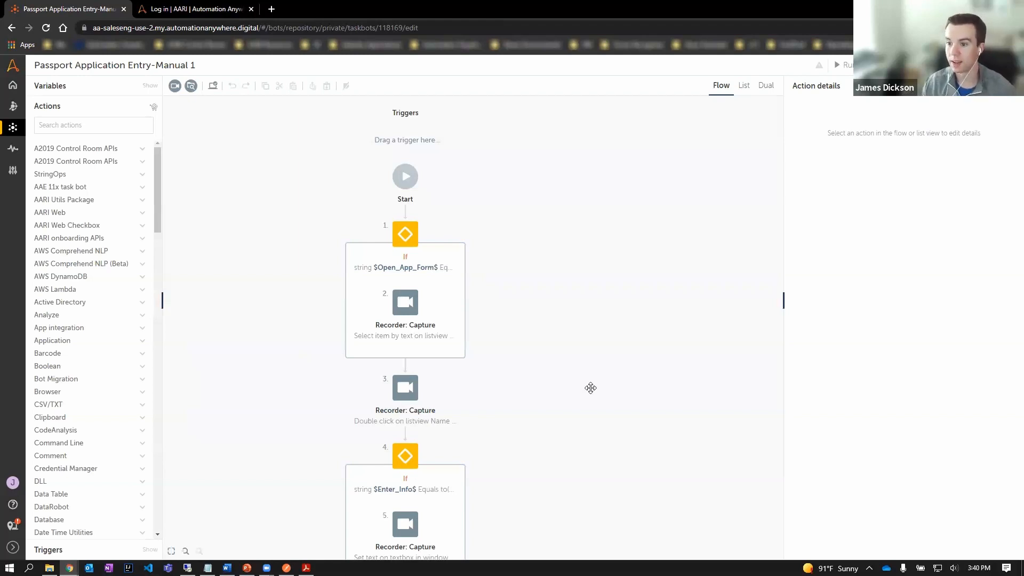
pyautogui.scroll(-3)
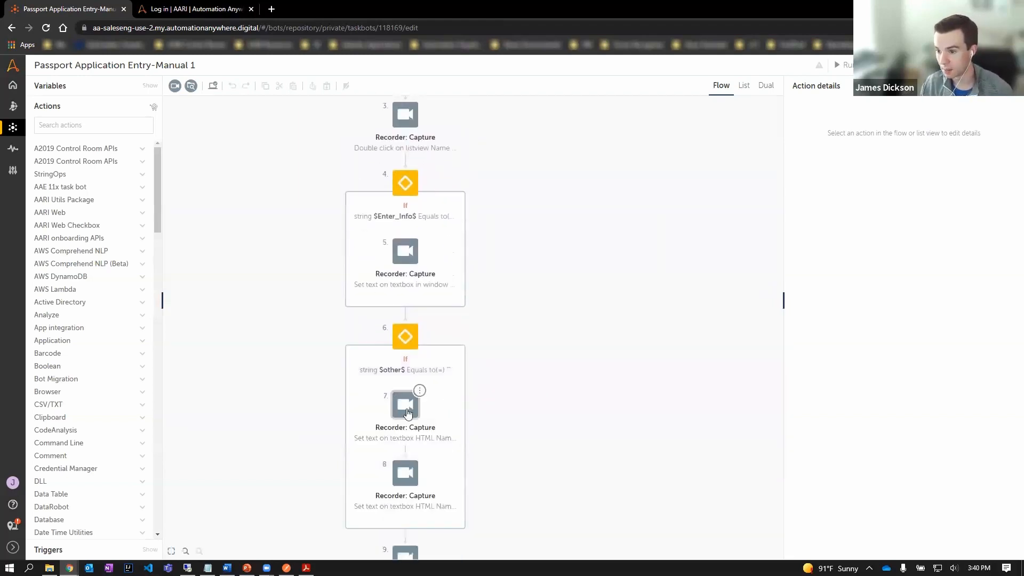
pyautogui.click(404, 407)
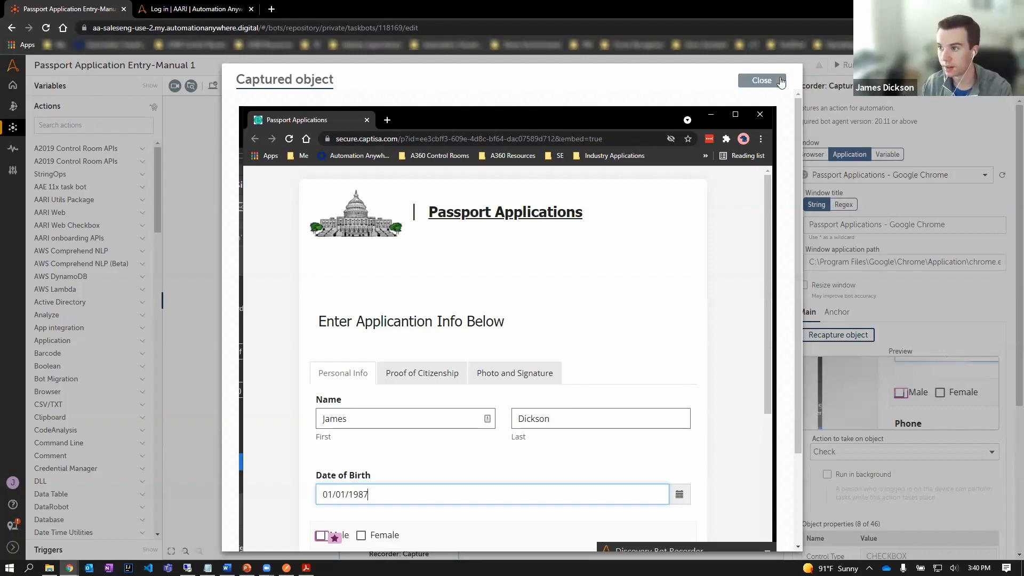
pyautogui.click(761, 80)
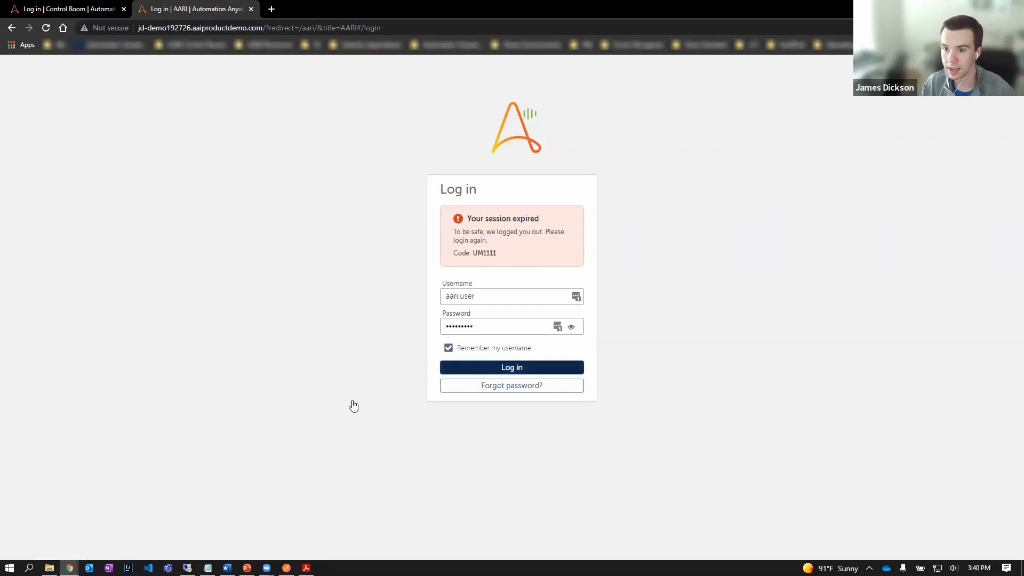
# - Log back into AARI and view the empty Unassigned tasks list
pyautogui.click(512, 367)
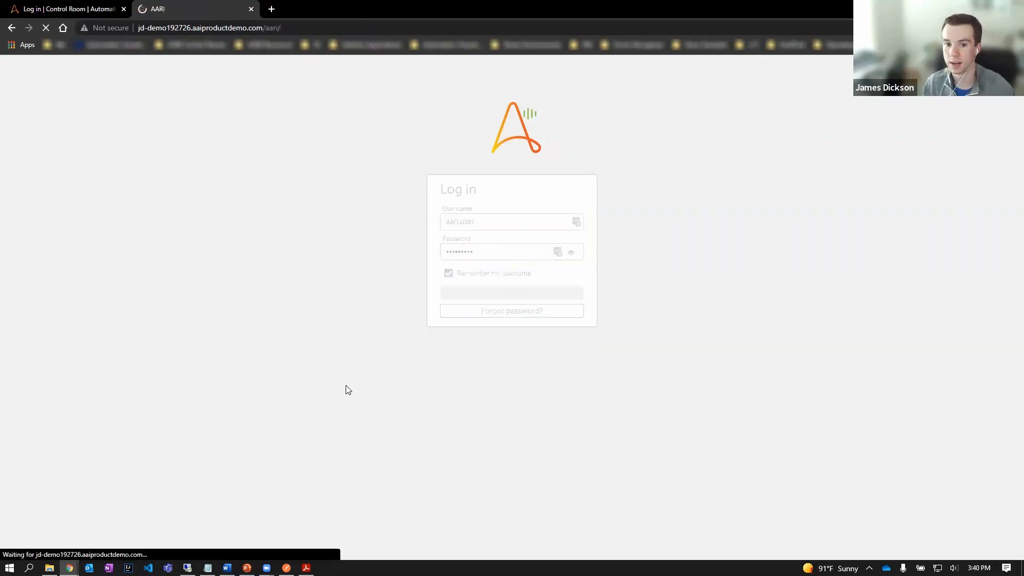
pyautogui.click(512, 292)
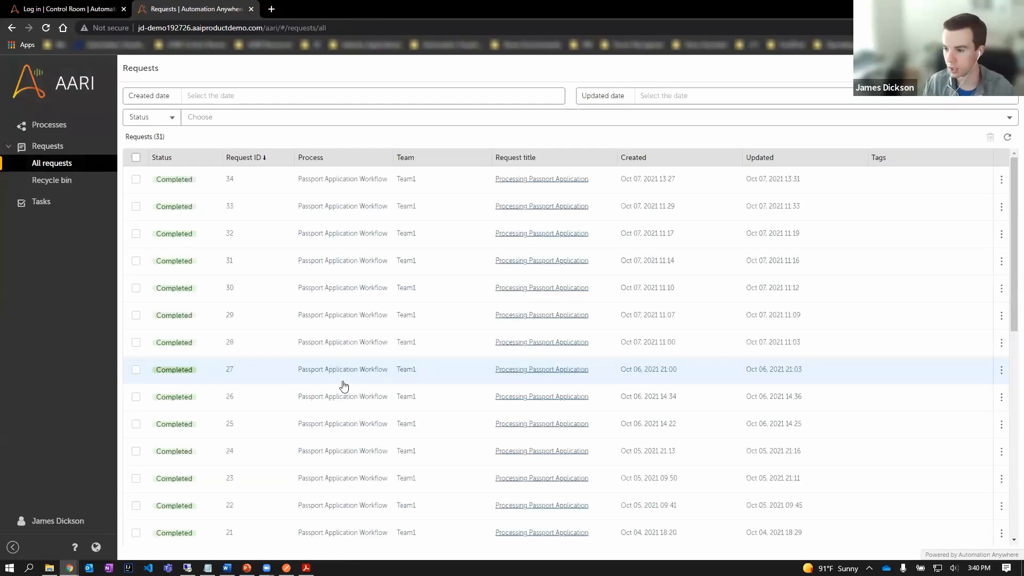
pyautogui.click(40, 202)
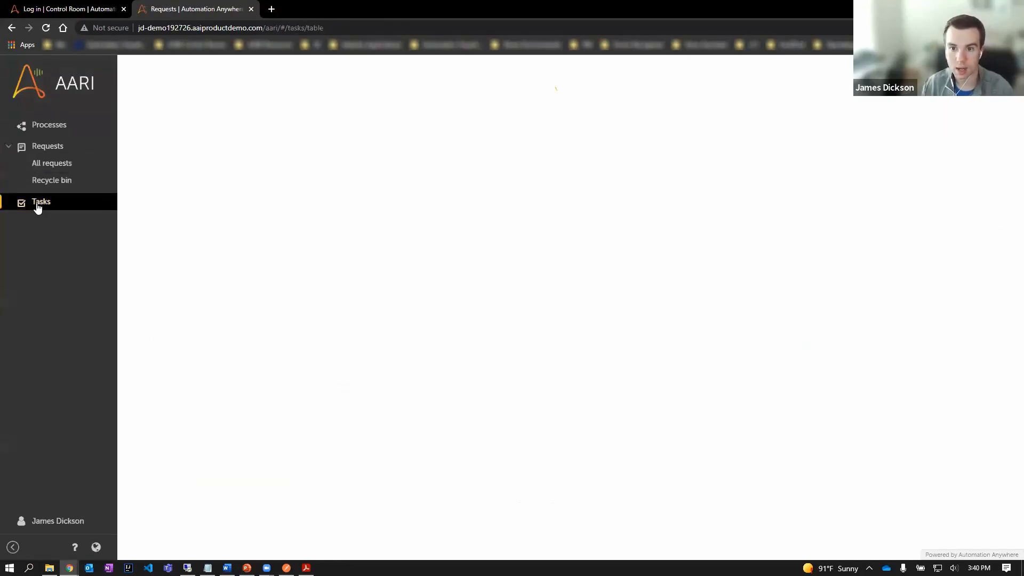
pyautogui.click(40, 201)
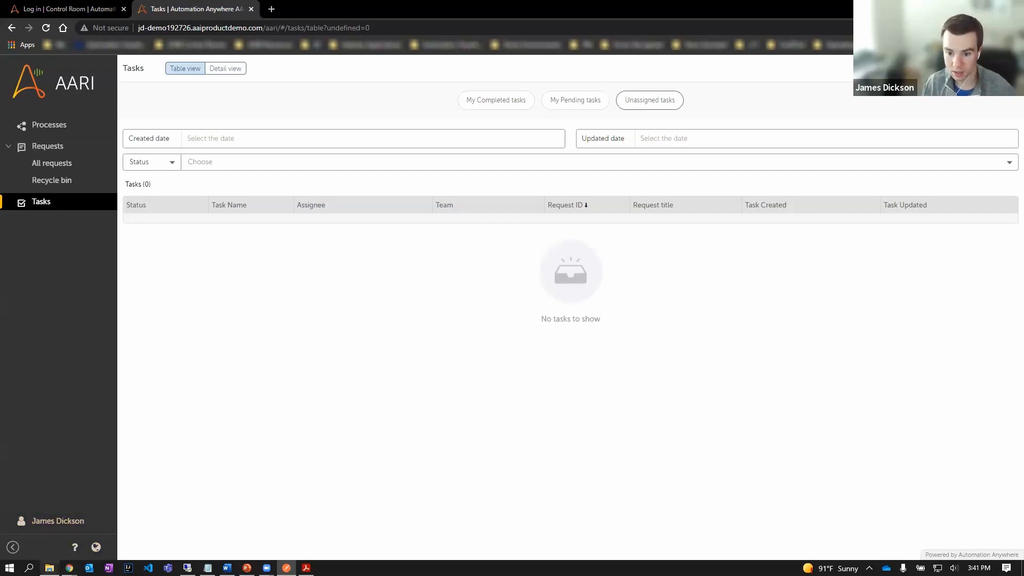
pyautogui.click(49, 567)
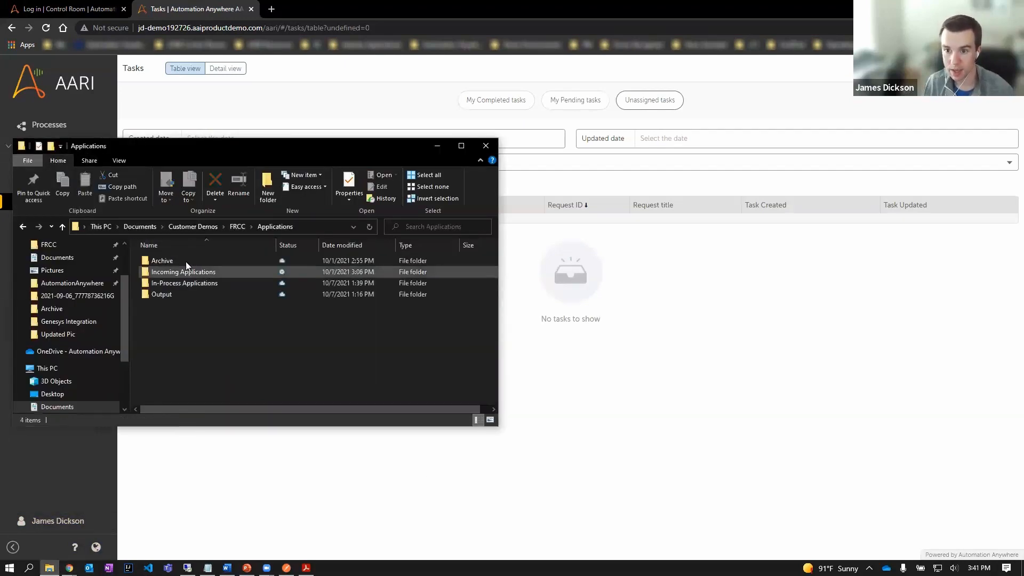
pyautogui.doubleClick(184, 272)
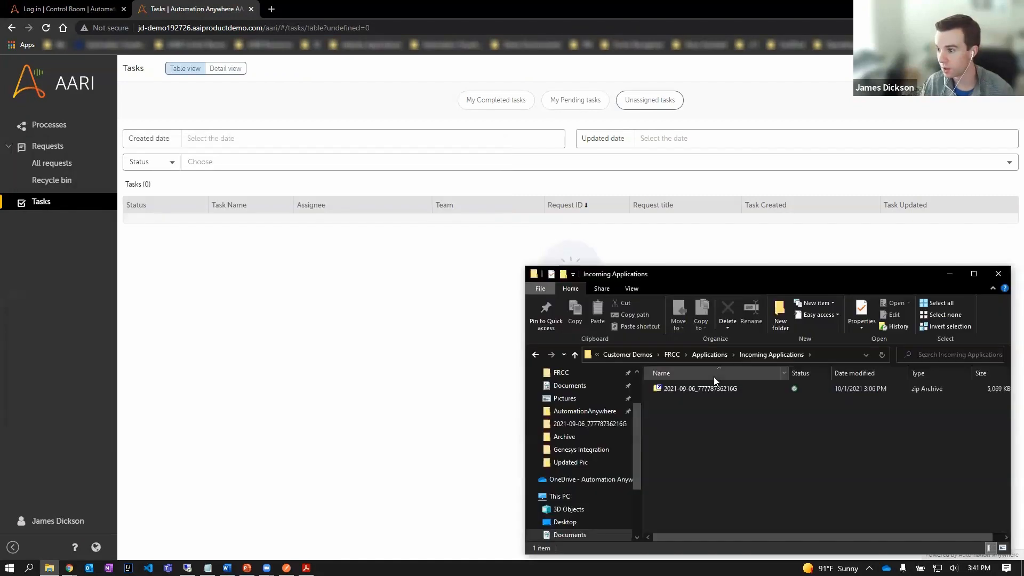
pyautogui.click(574, 355)
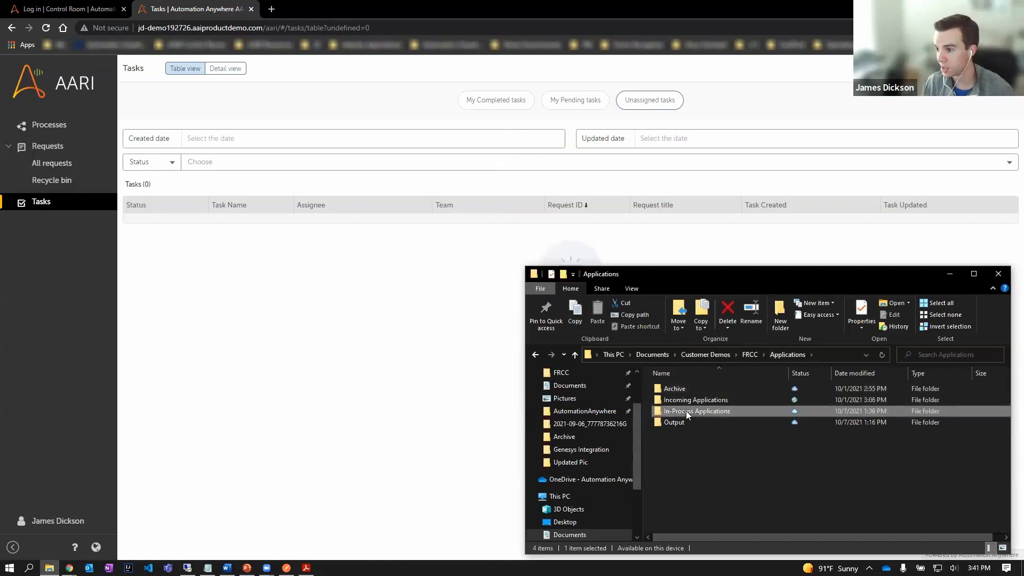
pyautogui.doubleClick(697, 410)
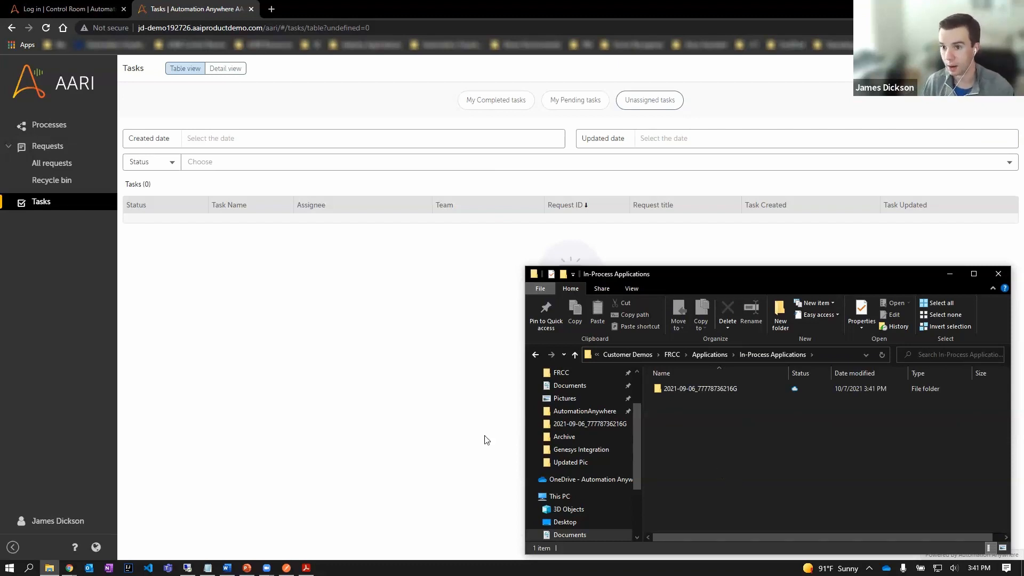
pyautogui.moveTo(423, 431)
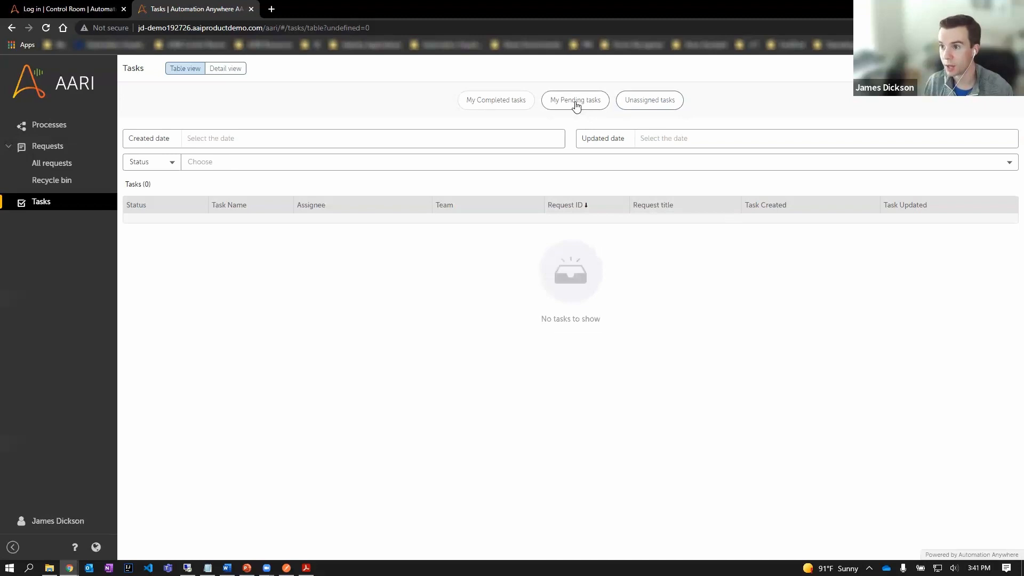
# - Refresh the task list and open request 35's Review Document Completeness task
pyautogui.click(649, 100)
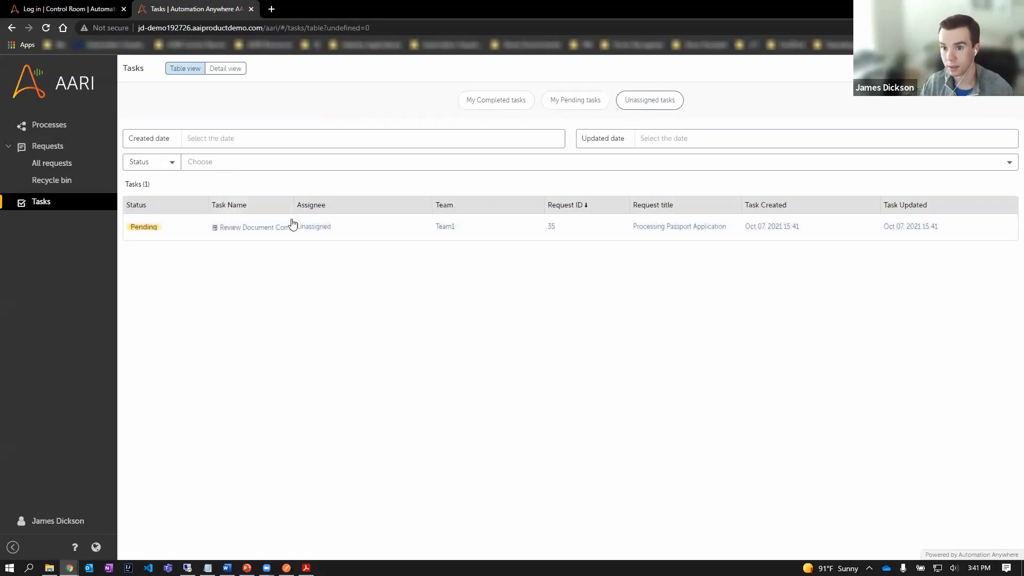
pyautogui.moveTo(199, 276)
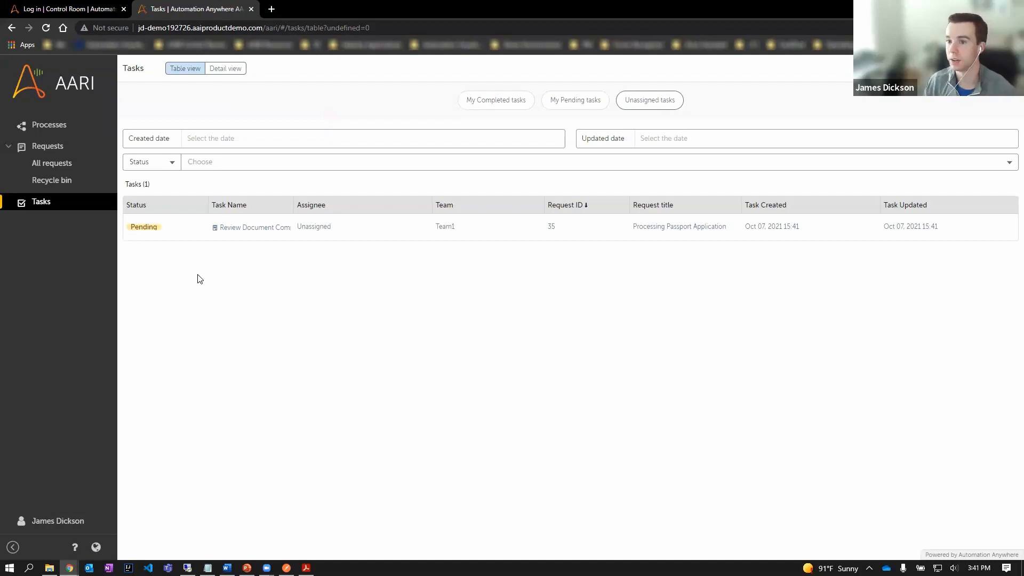
pyautogui.click(255, 227)
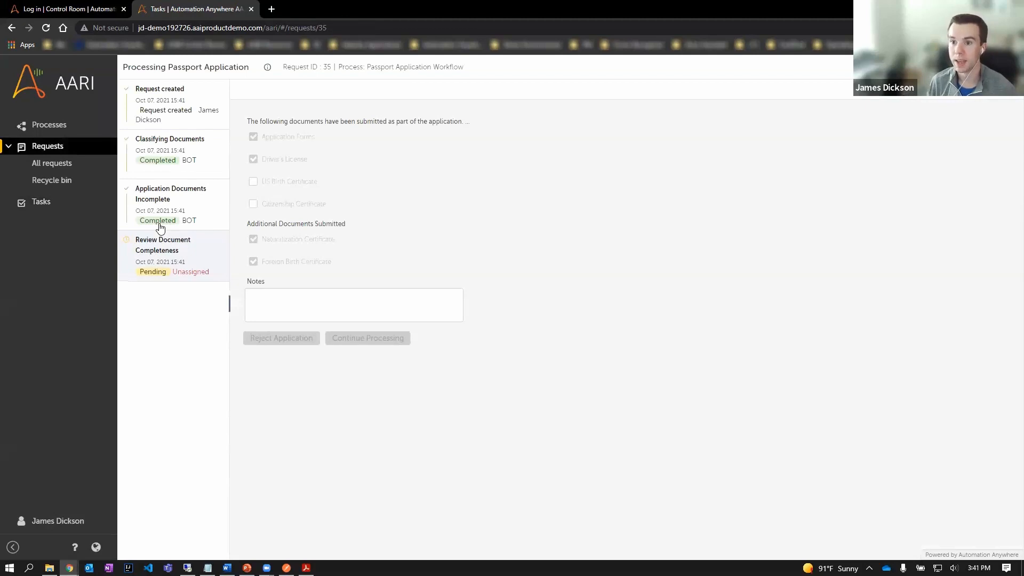
pyautogui.moveTo(206, 165)
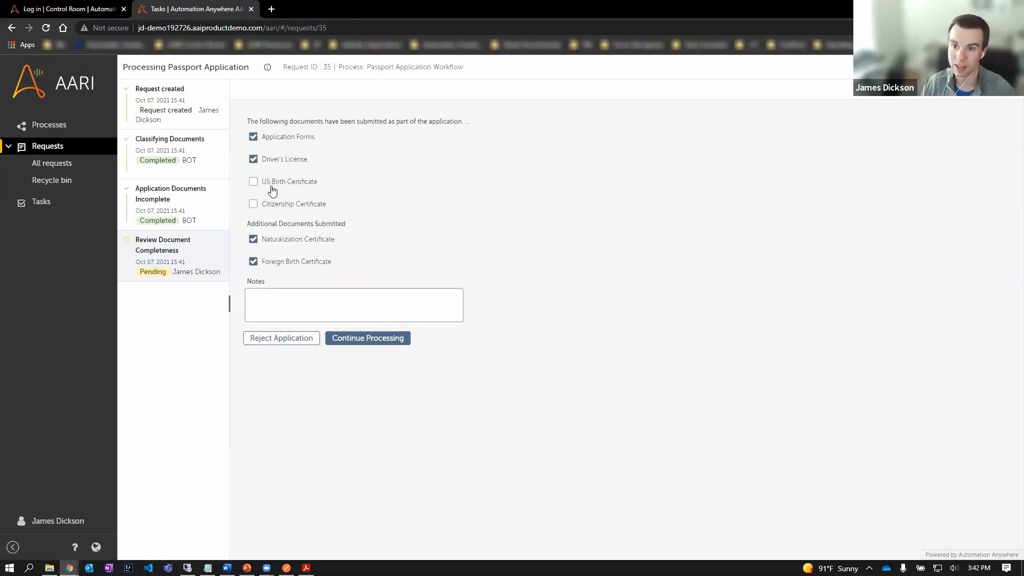
pyautogui.moveTo(273, 208)
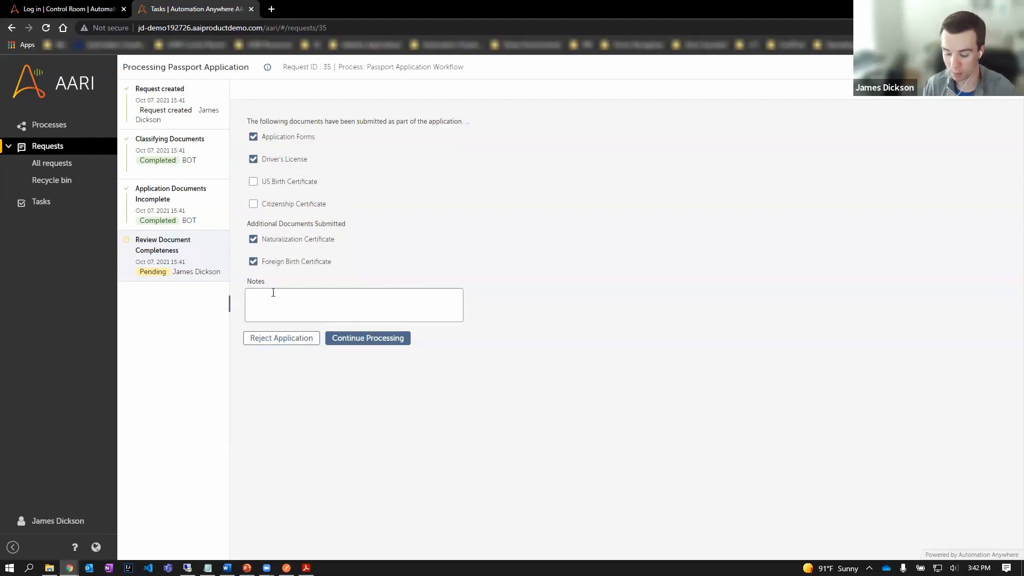
# - Add the note 'Docs are okay to proceed' and continue processing request 35
pyautogui.write('Docs are okay')
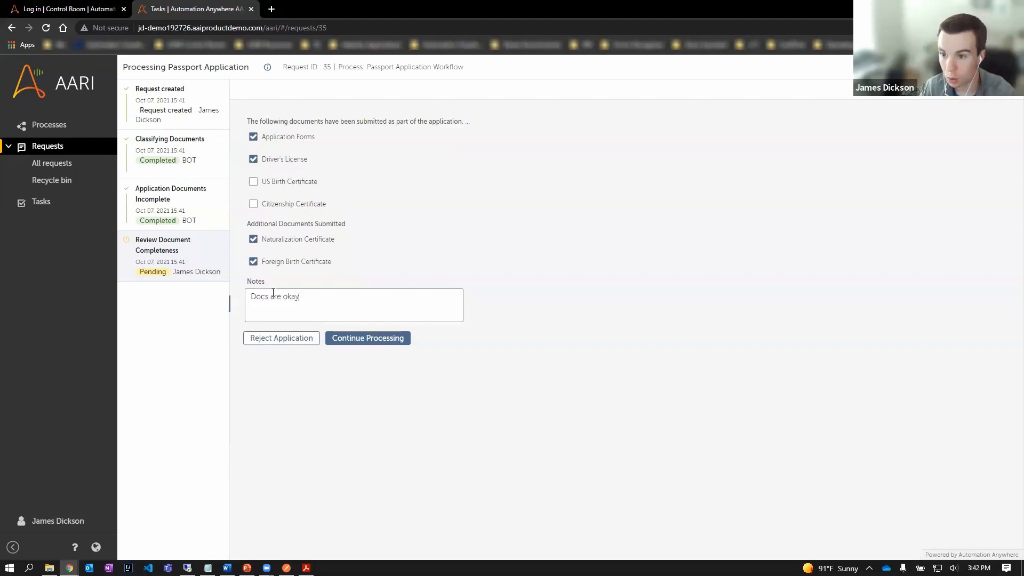
pyautogui.write('to proceed')
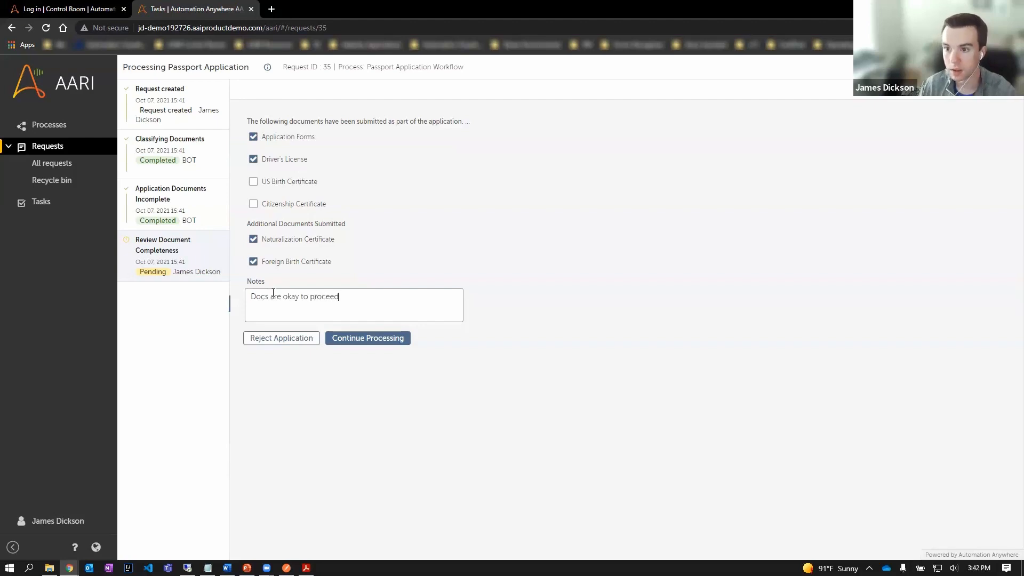
pyautogui.click(367, 338)
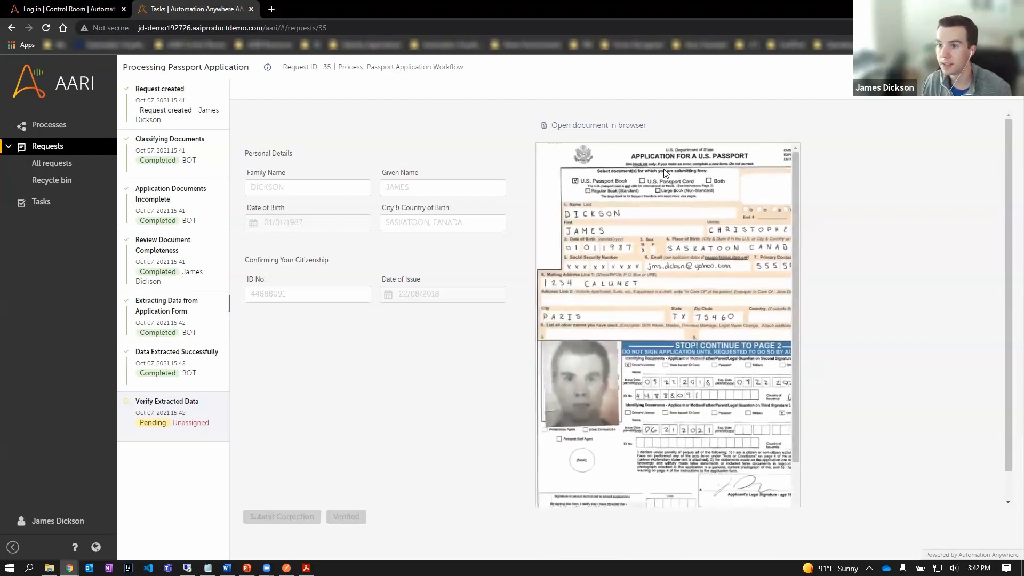
# - Claim Verify Extracted Data and submit City & Country of Birth as SASKATOON, CANADA
pyautogui.click(346, 517)
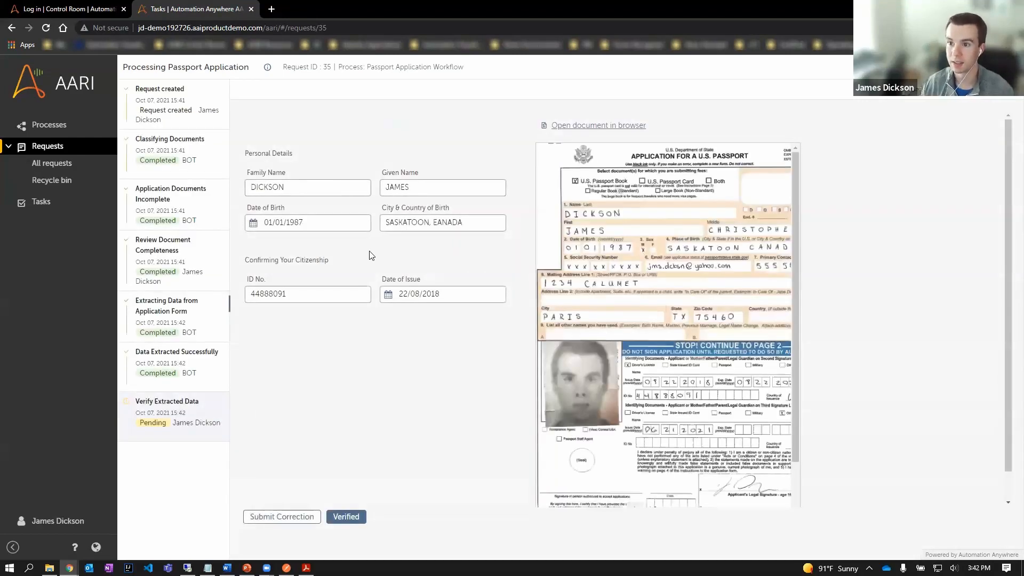
pyautogui.click(307, 294)
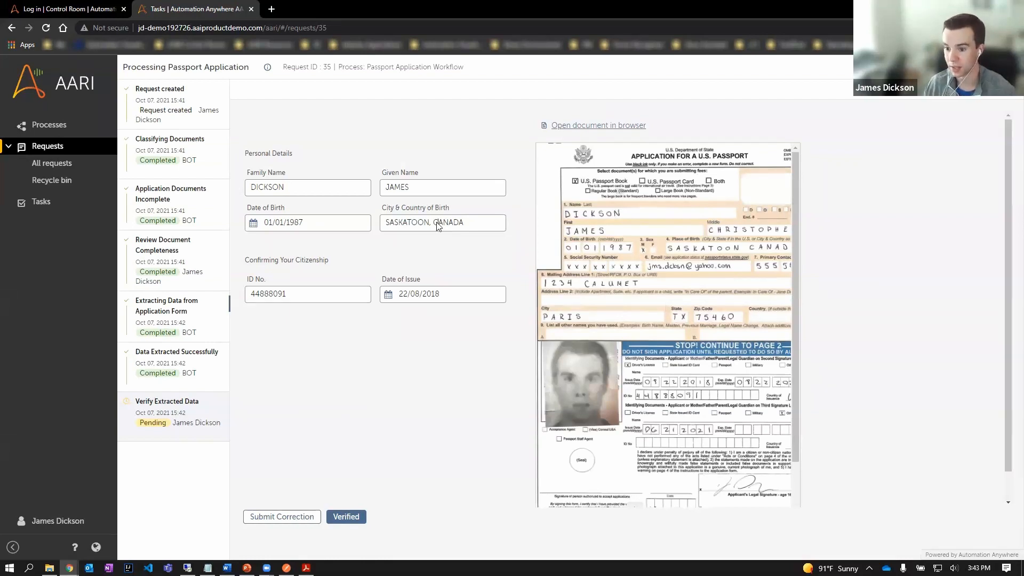
pyautogui.click(345, 517)
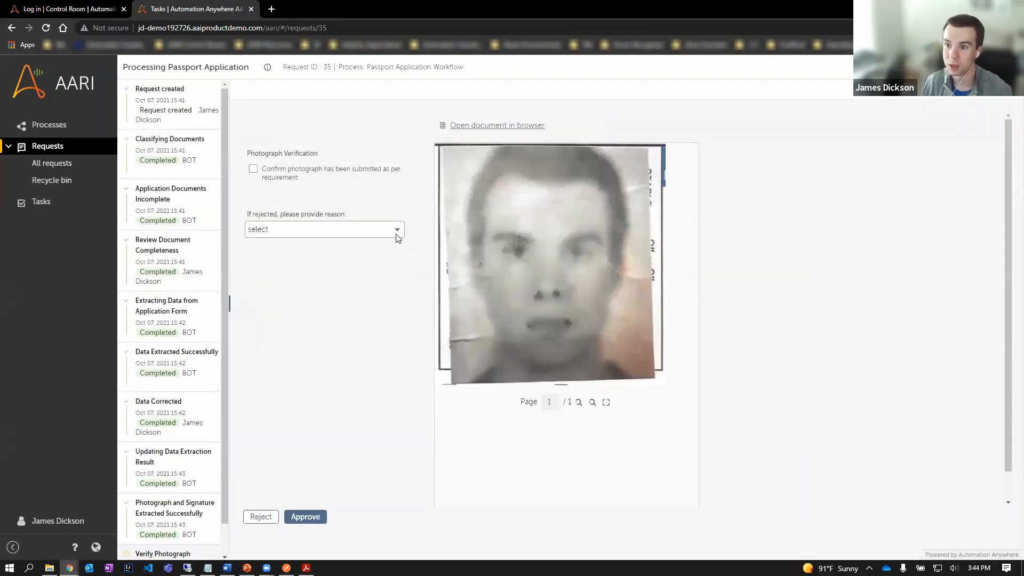
# - Reject request 35's photo with reason 'Photograph does not meet requirement'
pyautogui.click(323, 230)
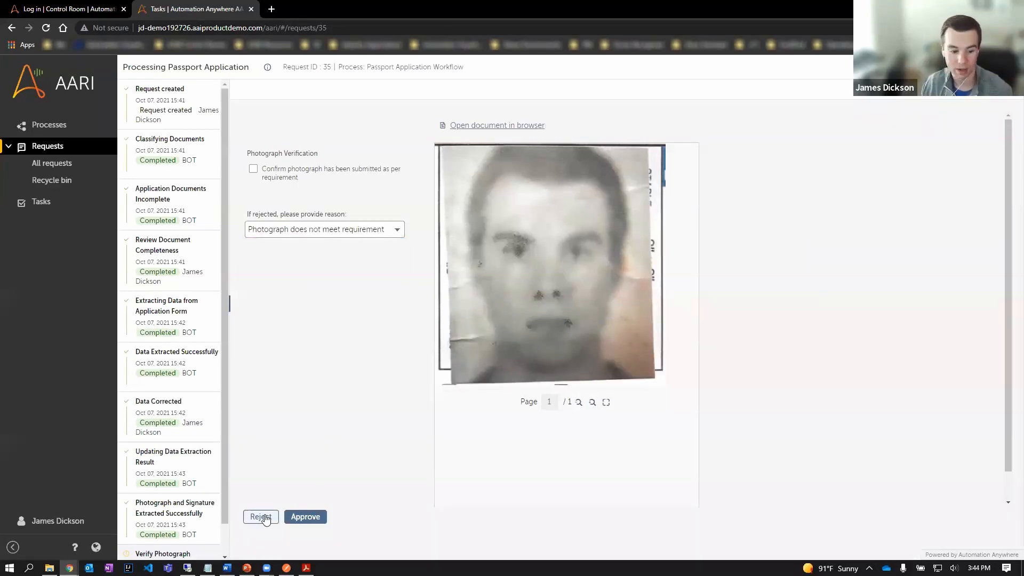
pyautogui.click(260, 517)
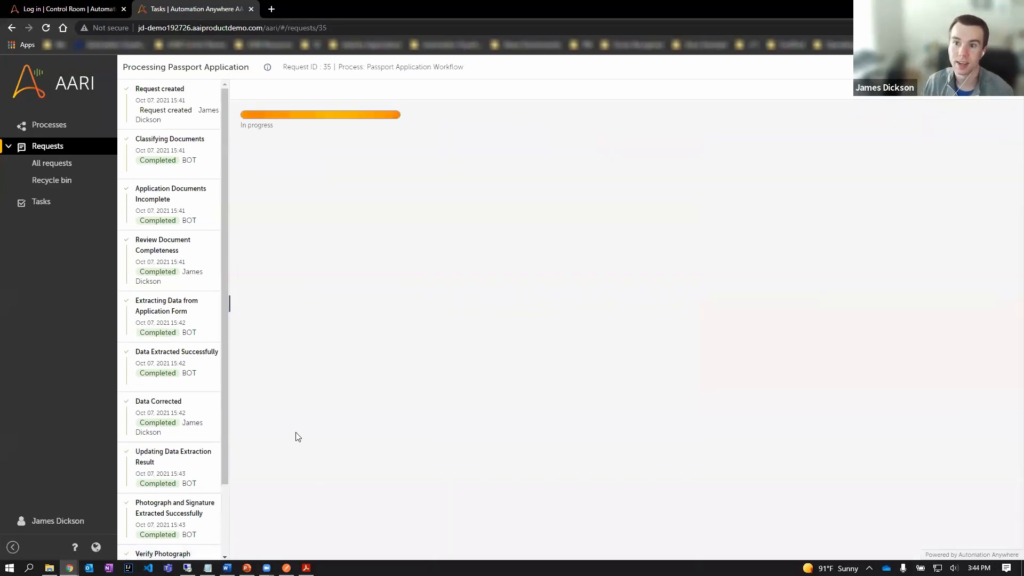
pyautogui.scroll(-3)
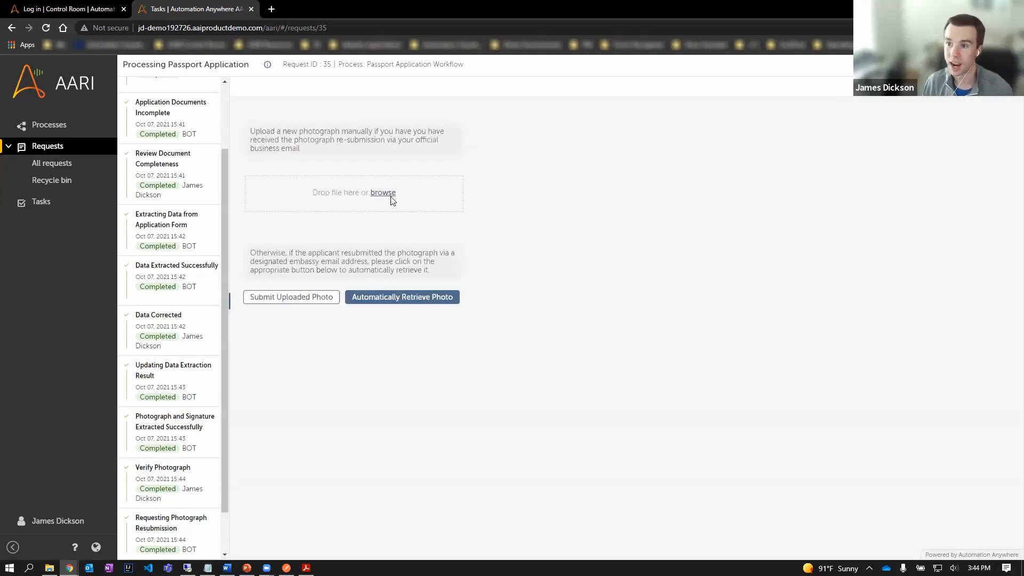
pyautogui.click(383, 192)
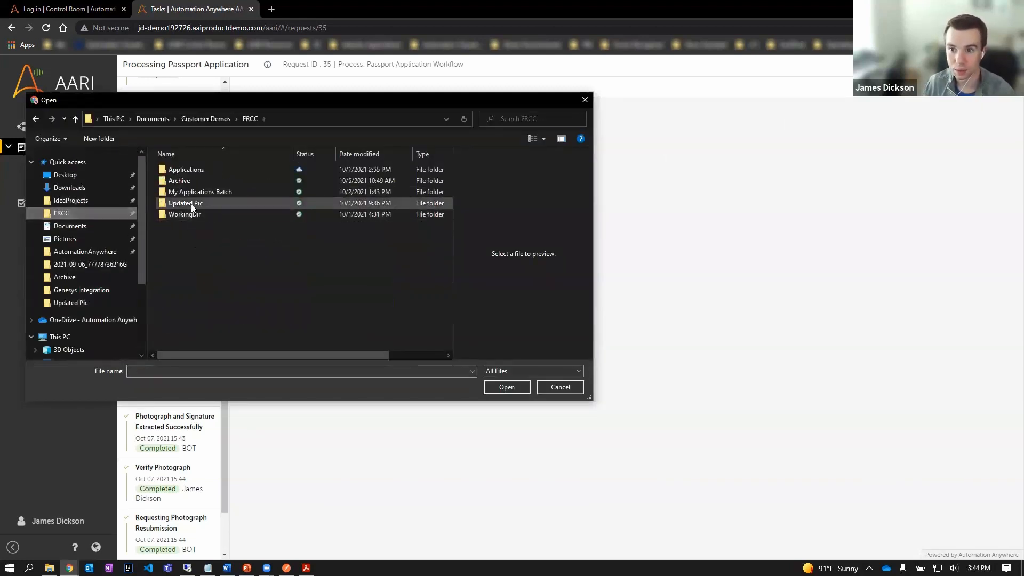
pyautogui.doubleClick(185, 202)
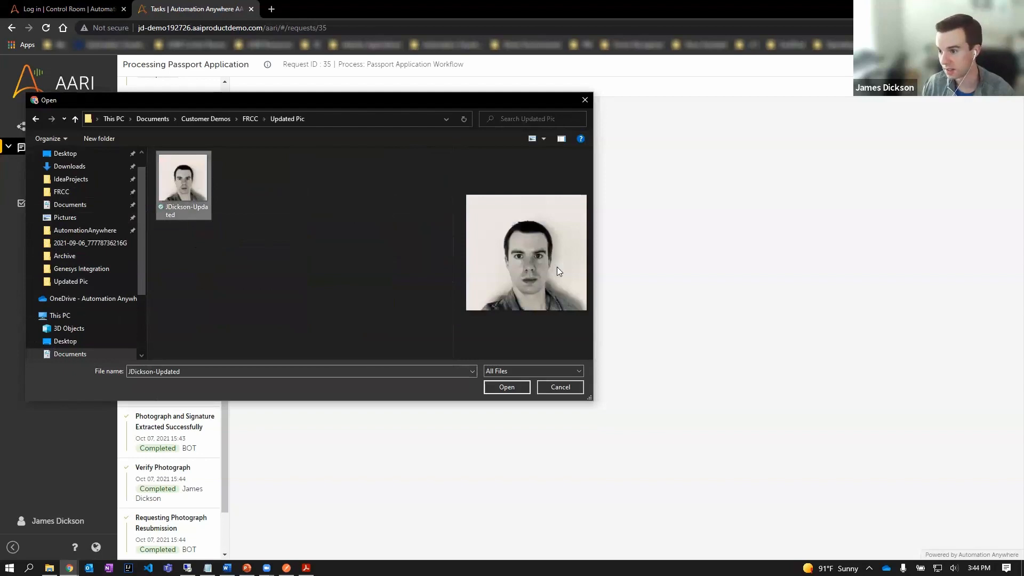
pyautogui.click(505, 387)
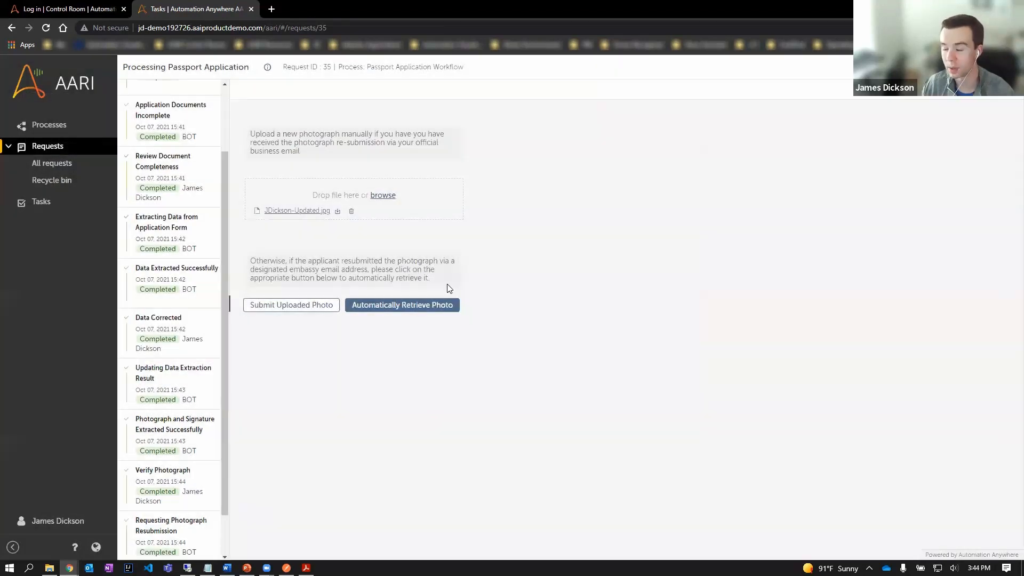
pyautogui.click(291, 305)
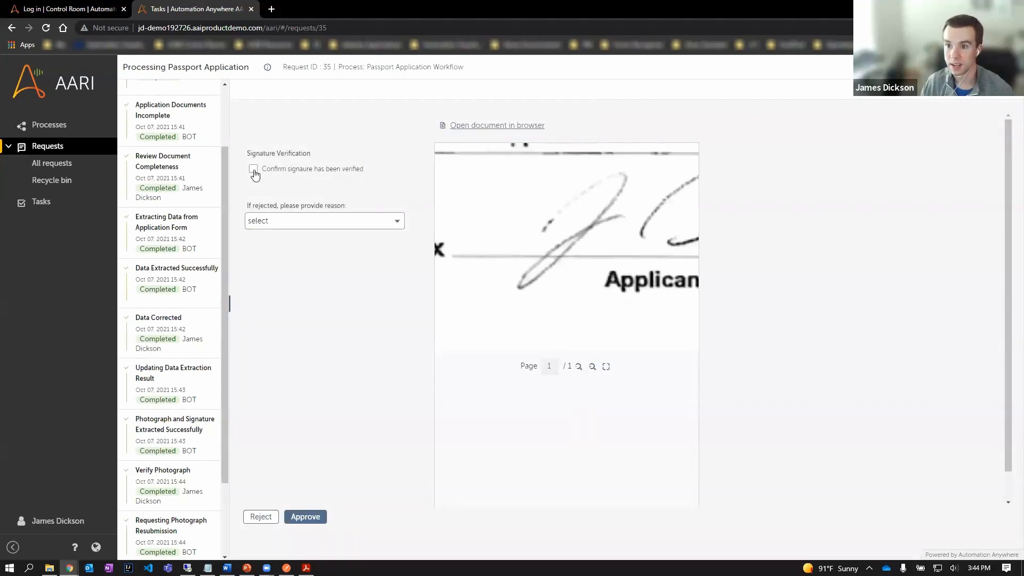
# - Confirm request 35's signature as verified and approve it
pyautogui.click(305, 517)
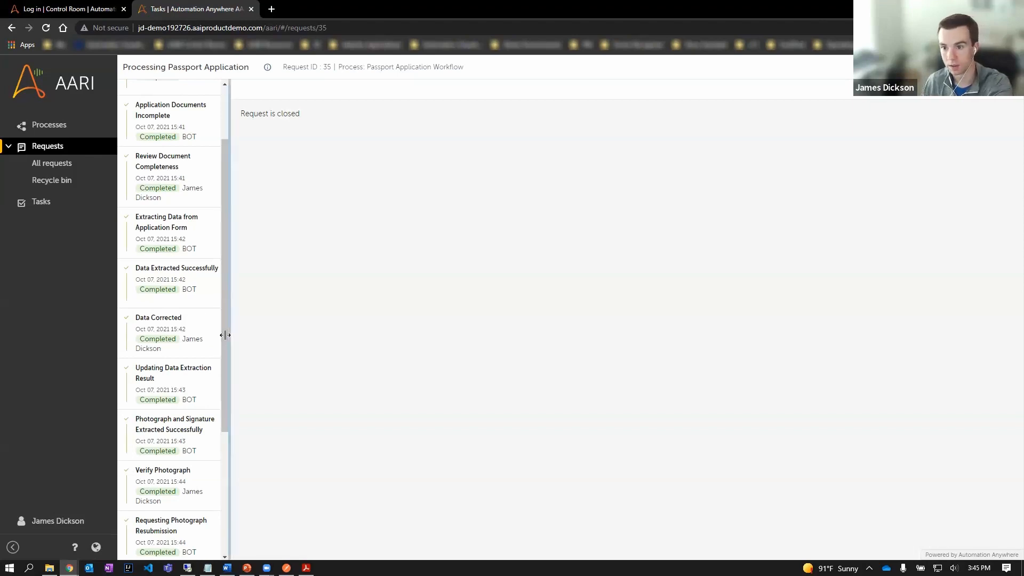
pyautogui.scroll(-3)
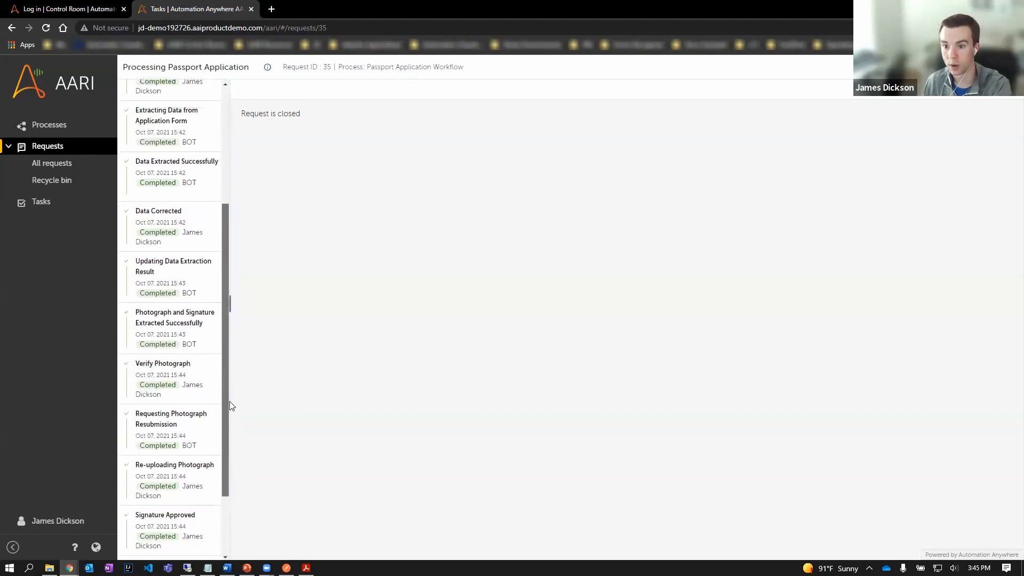
pyautogui.scroll(-3)
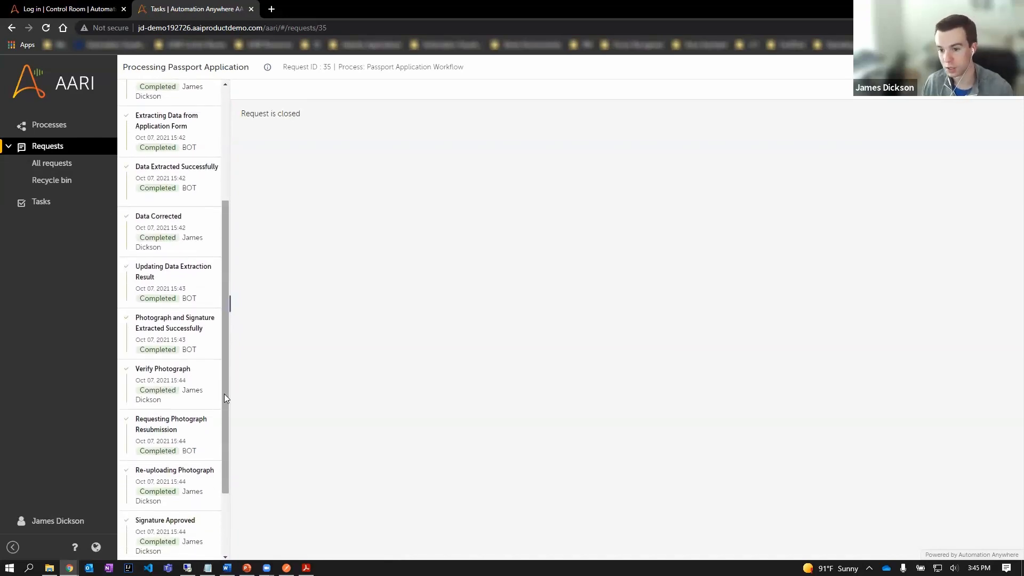
pyautogui.scroll(-3)
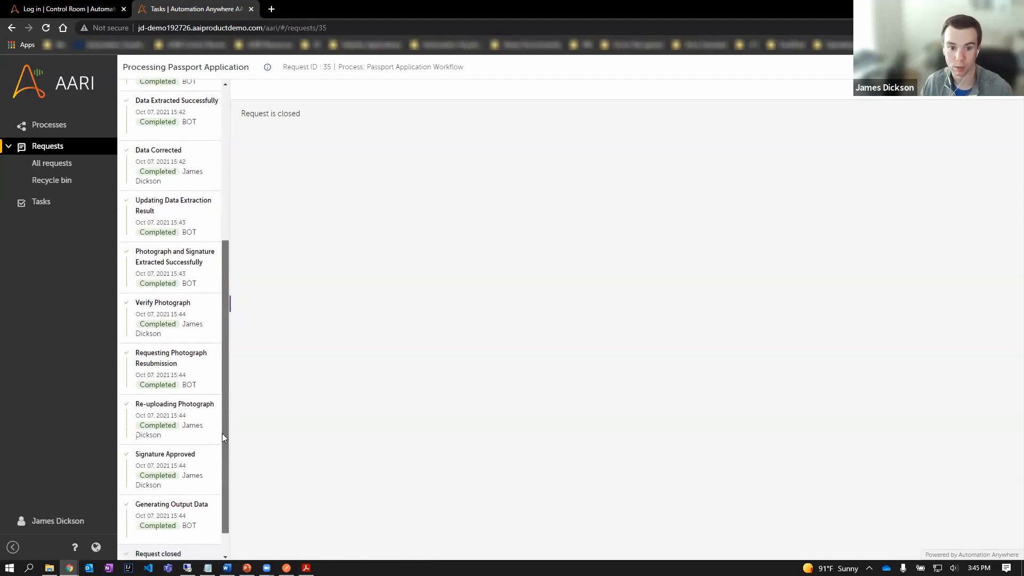
pyautogui.scroll(-3)
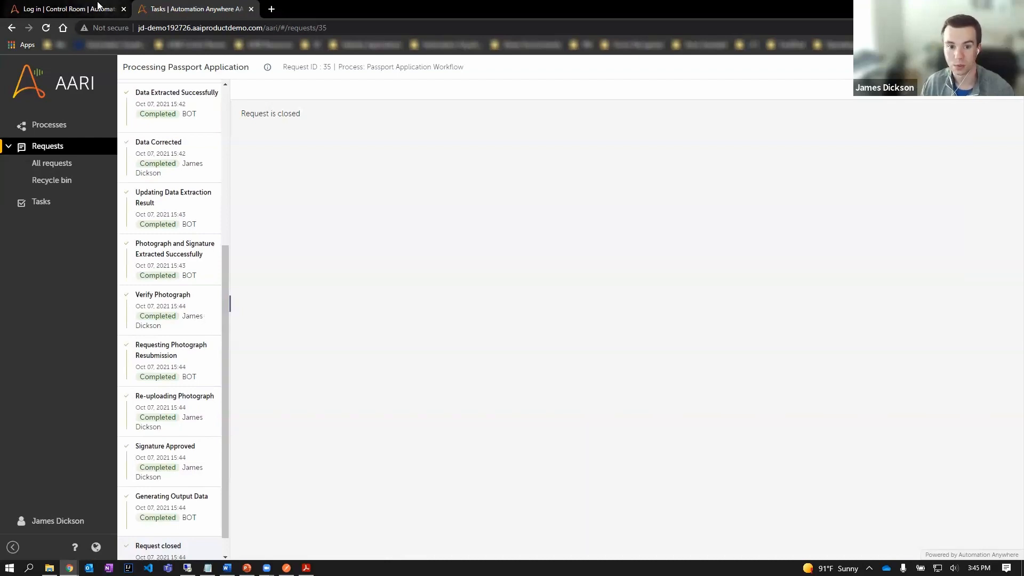
pyautogui.moveTo(59, 9)
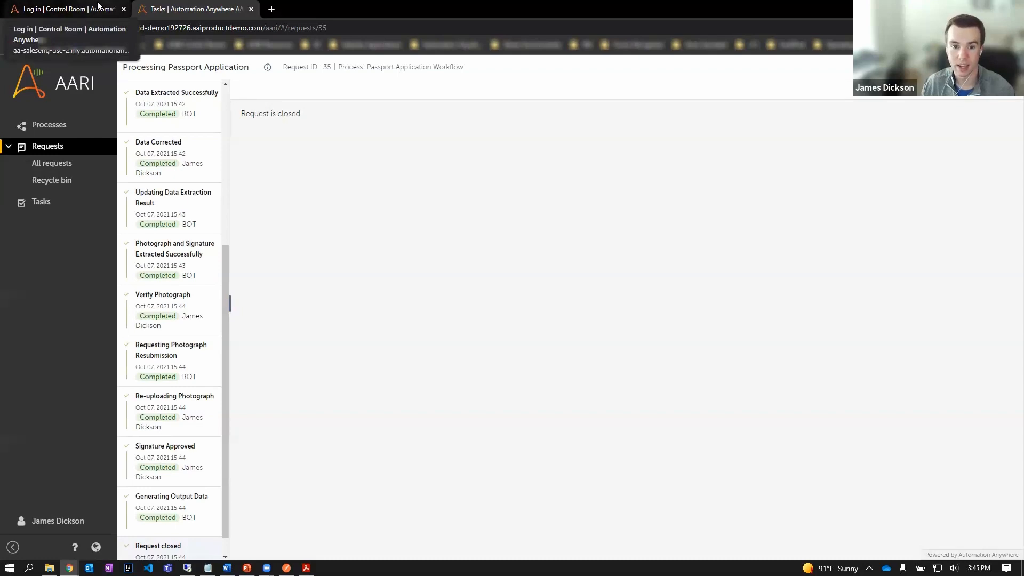
# - Log into the Control Room using the saved creator credentials from LastPass
pyautogui.click(65, 9)
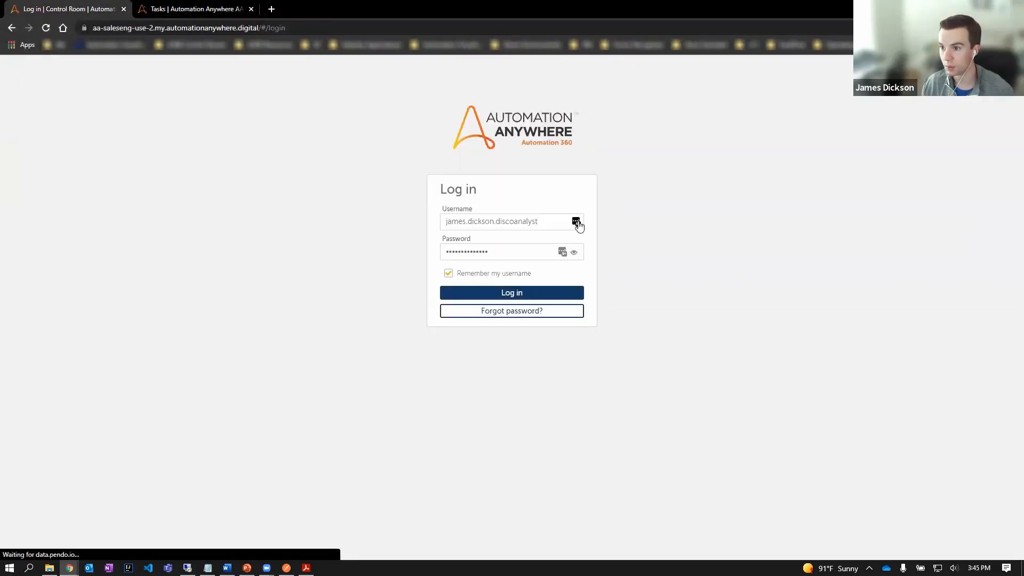
pyautogui.click(575, 221)
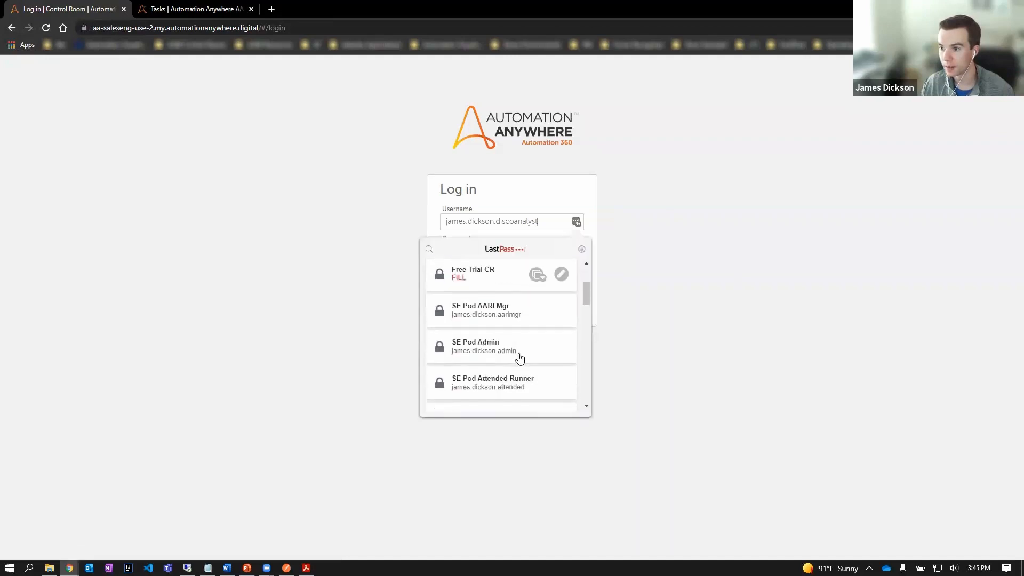
pyautogui.scroll(-3)
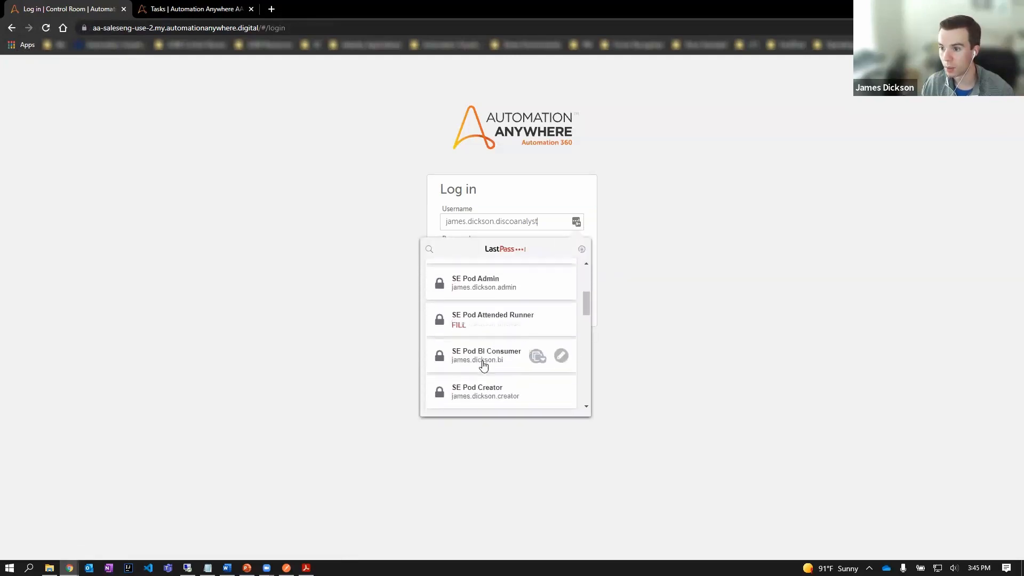
pyautogui.scroll(-3)
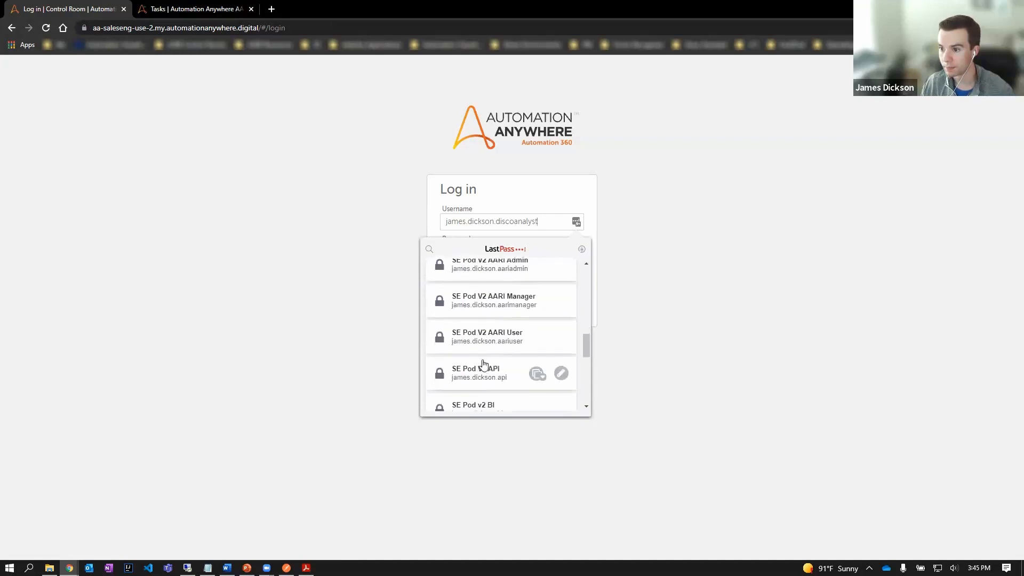
pyautogui.write('creal')
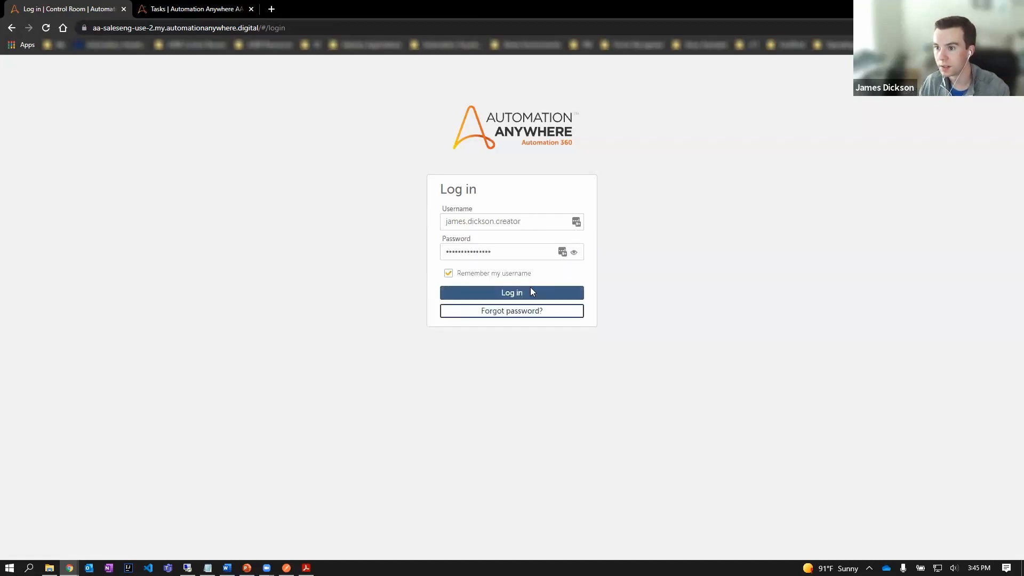
pyautogui.click(511, 292)
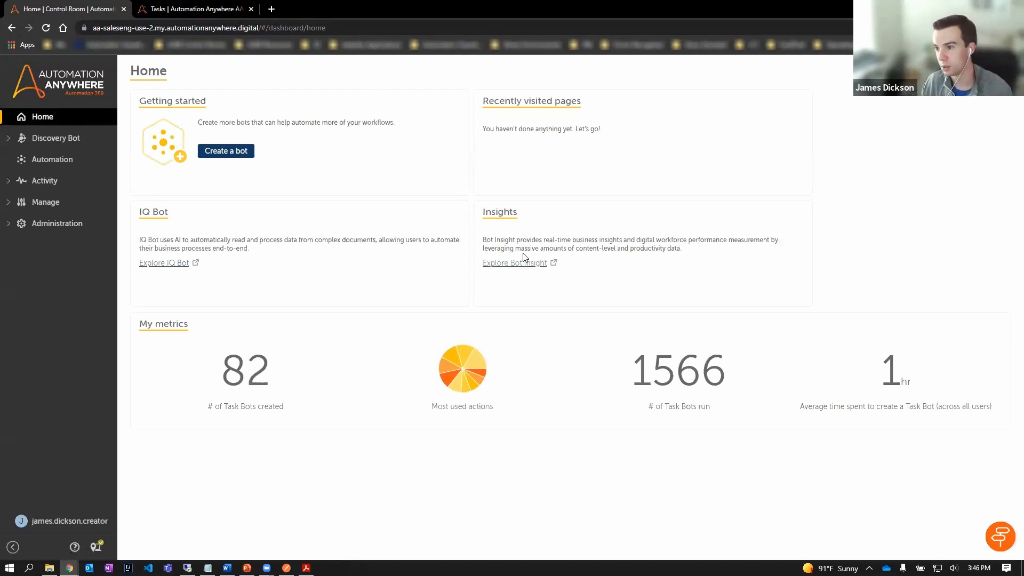
# - Search Bot Insight business dashboards for 'passport' and open Passport Processing Analytics
pyautogui.click(515, 262)
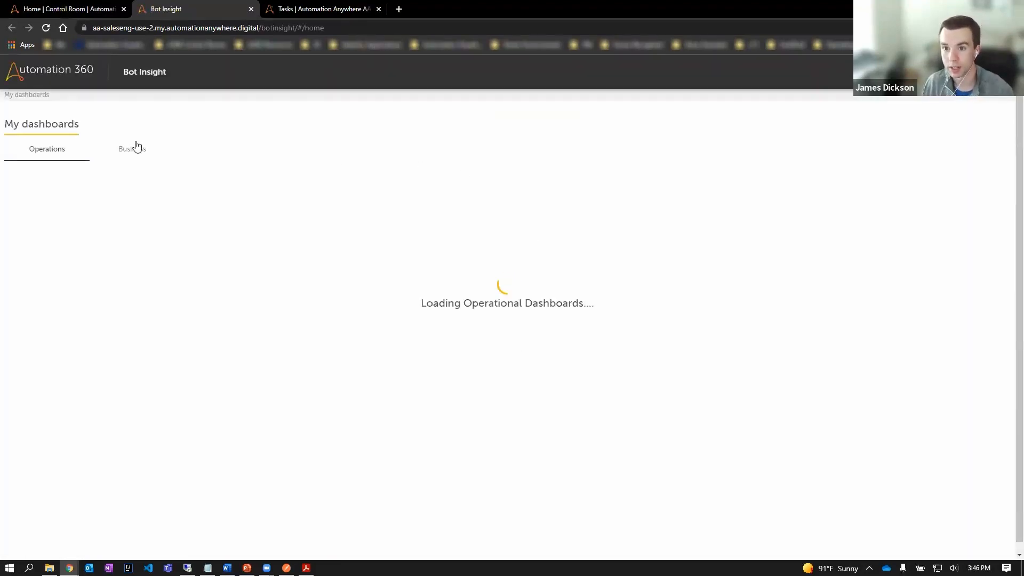
pyautogui.click(132, 149)
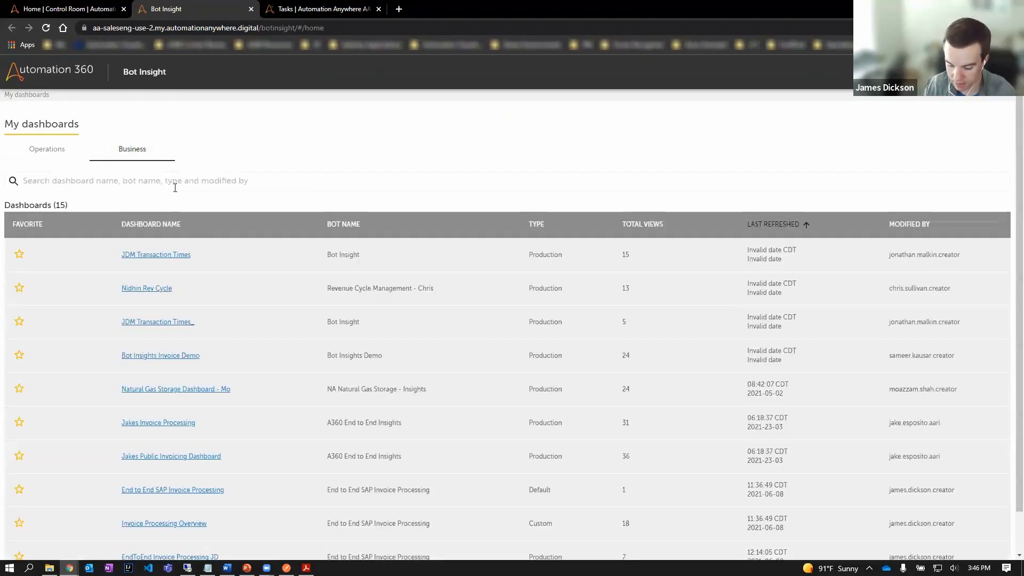
pyautogui.write('passport')
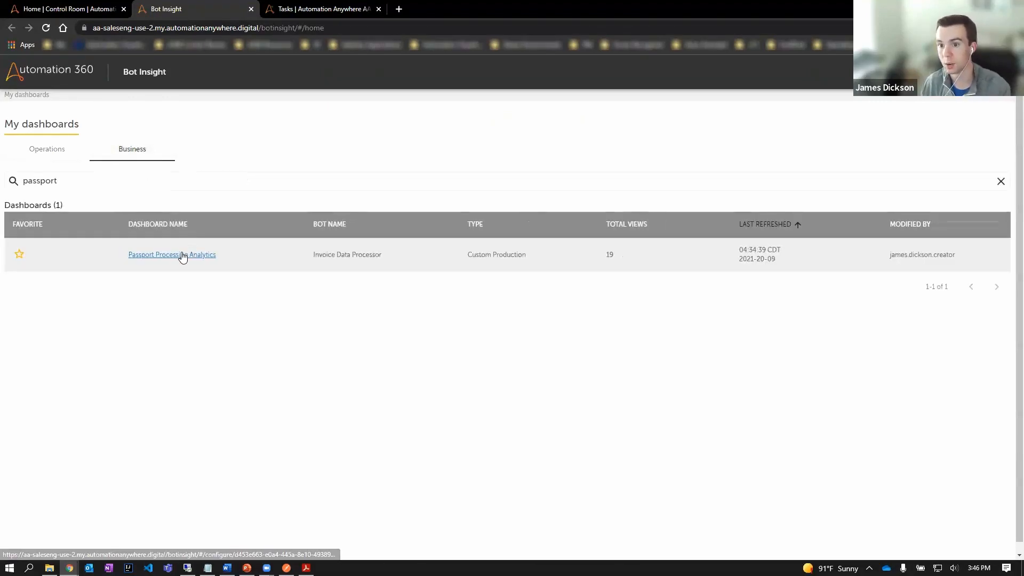
pyautogui.click(172, 254)
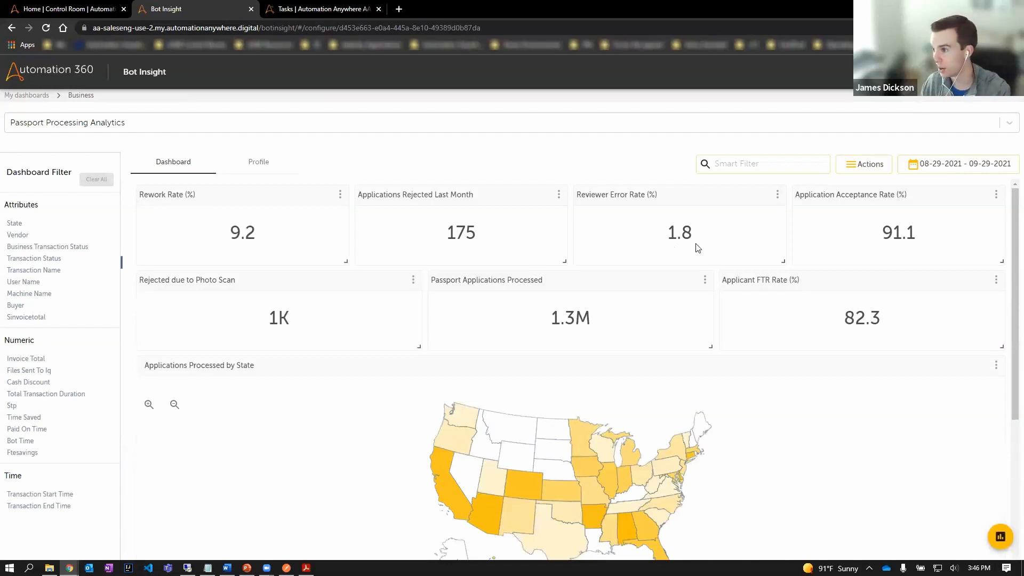
pyautogui.moveTo(338, 320)
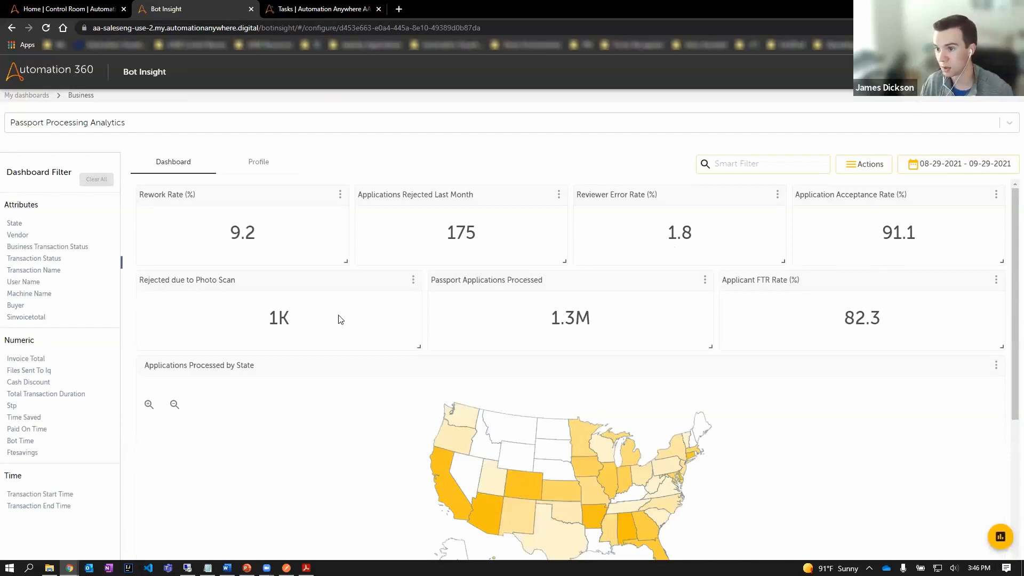
pyautogui.scroll(-3)
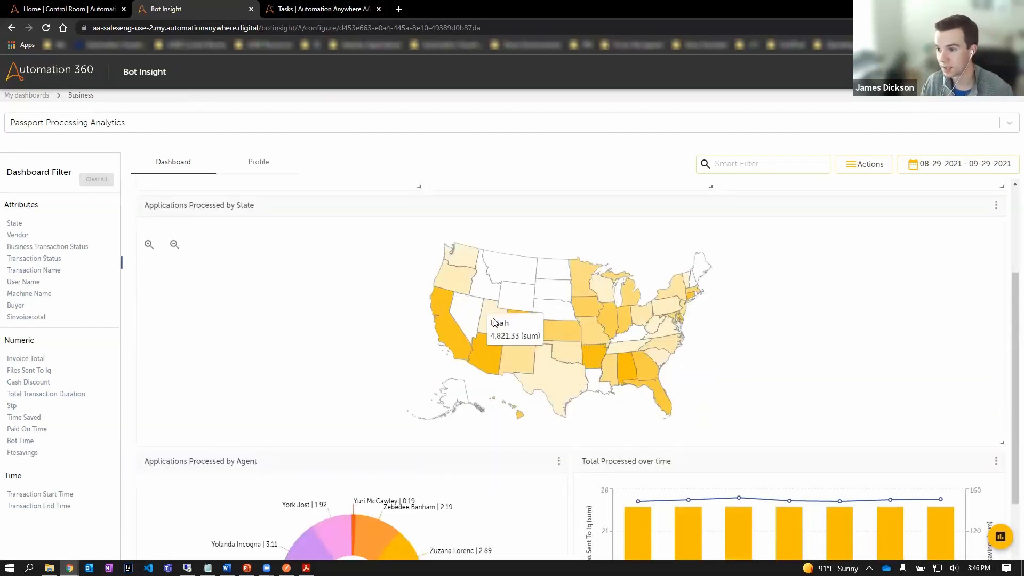
pyautogui.scroll(-3)
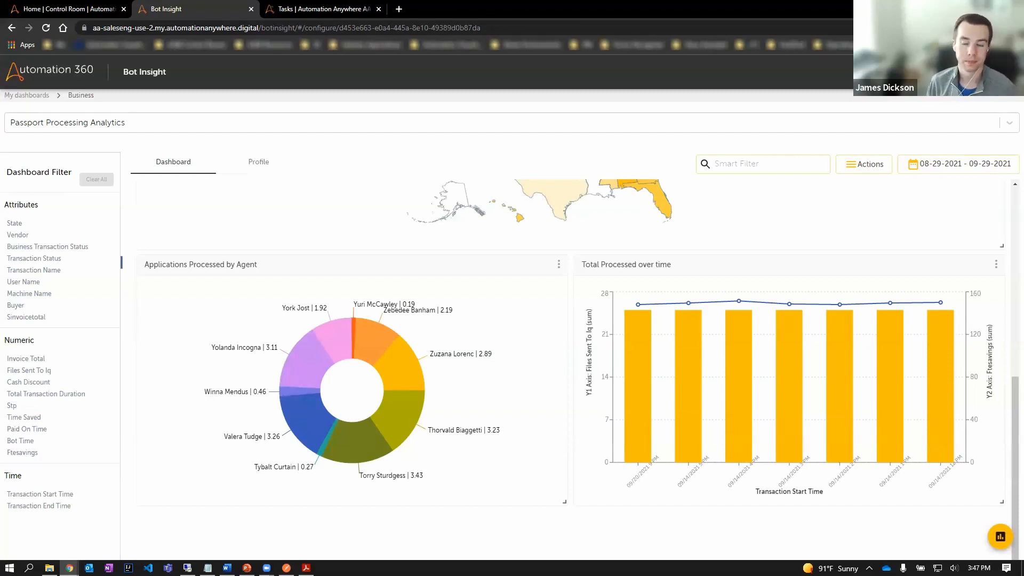
pyautogui.moveTo(312, 470)
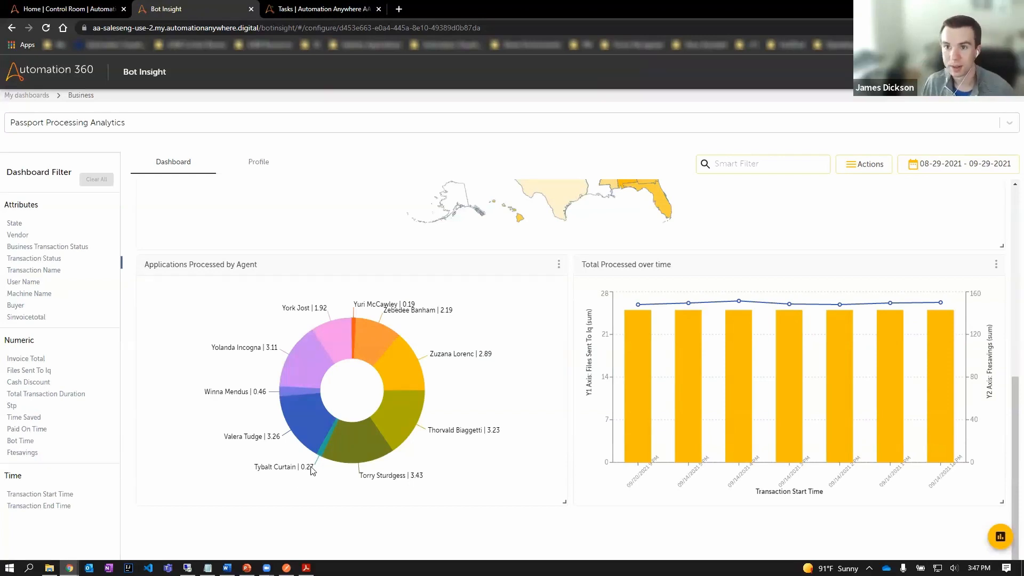